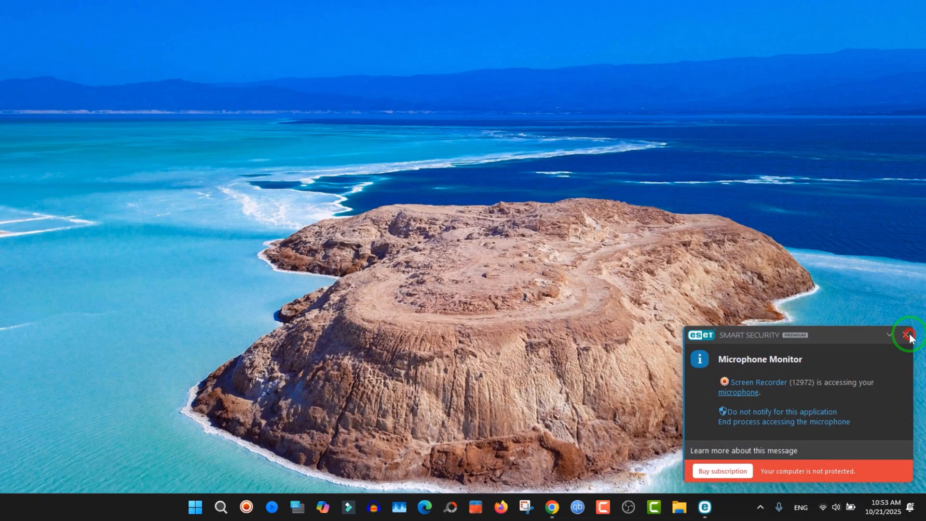
Step: Dismiss the Microphone Monitor alert and open ESET Smart Security Premium from the tray
left_click(907, 334)
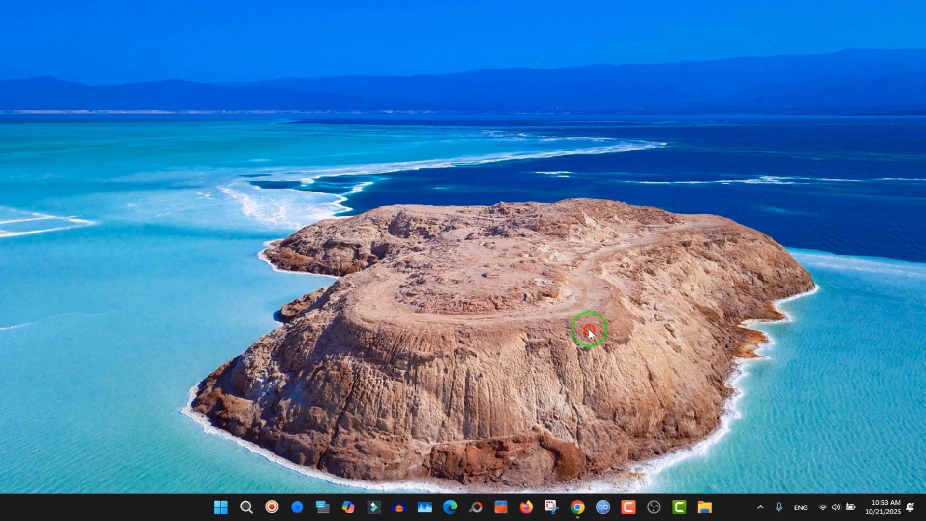
left_click(588, 329)
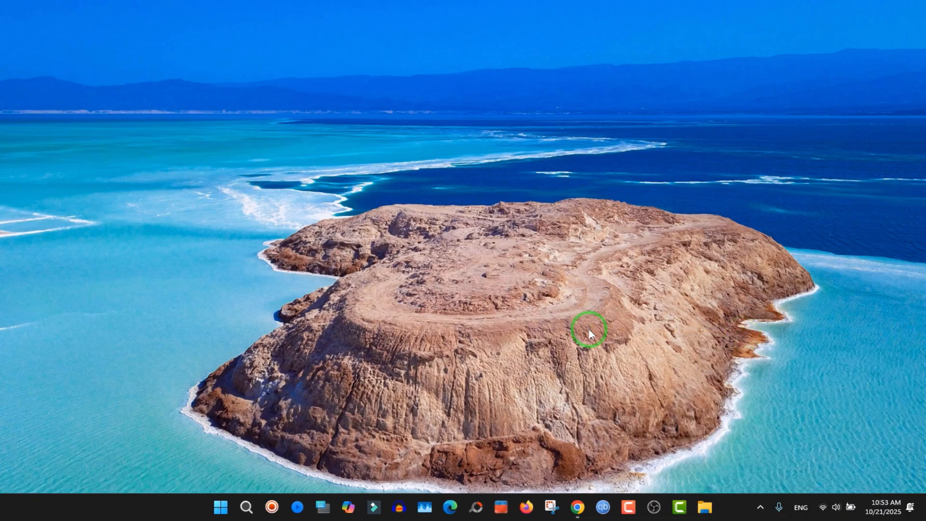
mouse_move(761, 507)
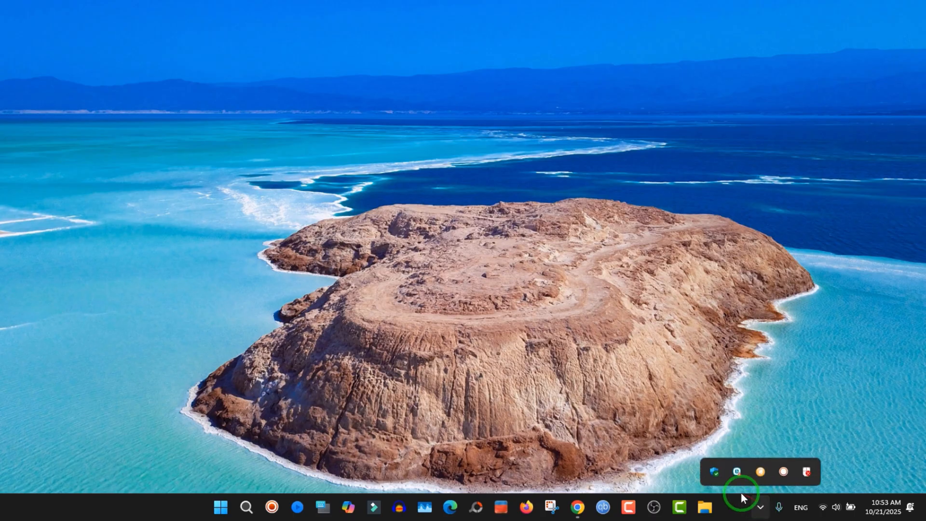
left_click(736, 471)
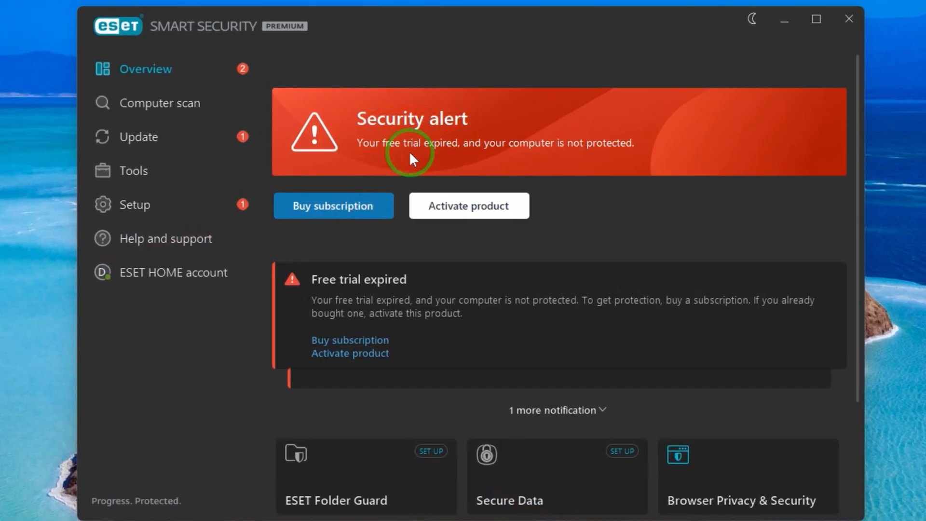
mouse_move(628, 151)
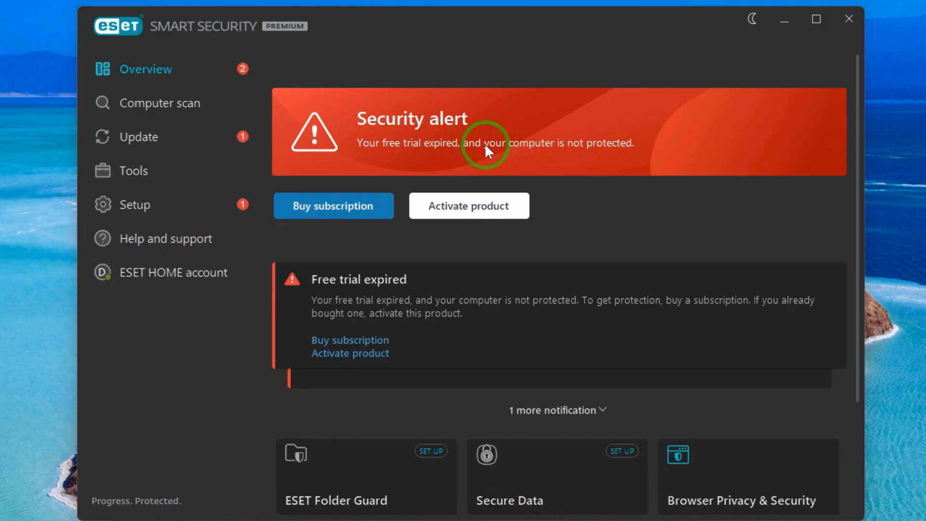
mouse_move(462, 151)
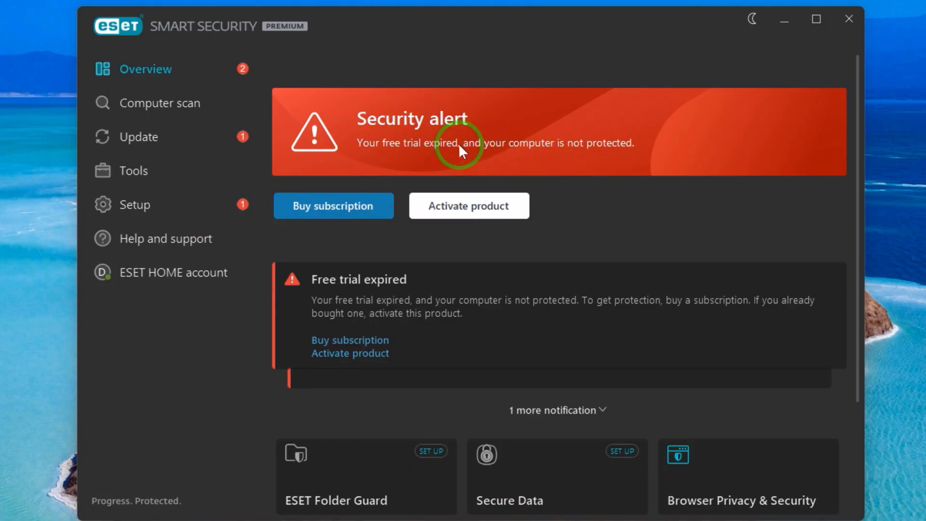
mouse_move(452, 152)
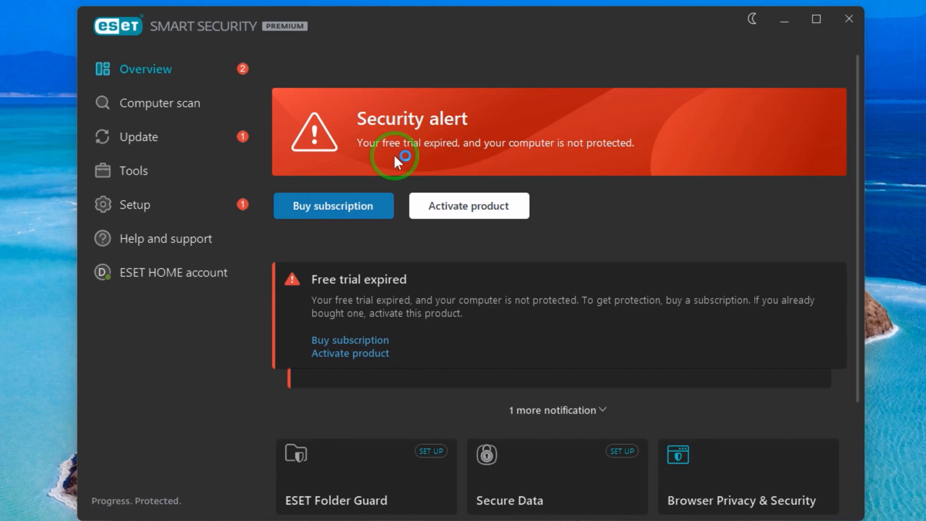
mouse_move(460, 130)
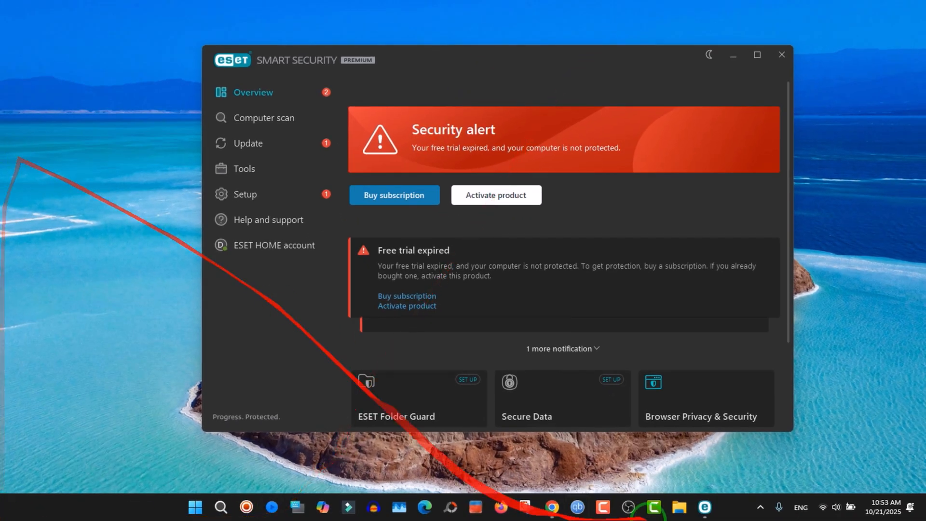
mouse_move(920, 254)
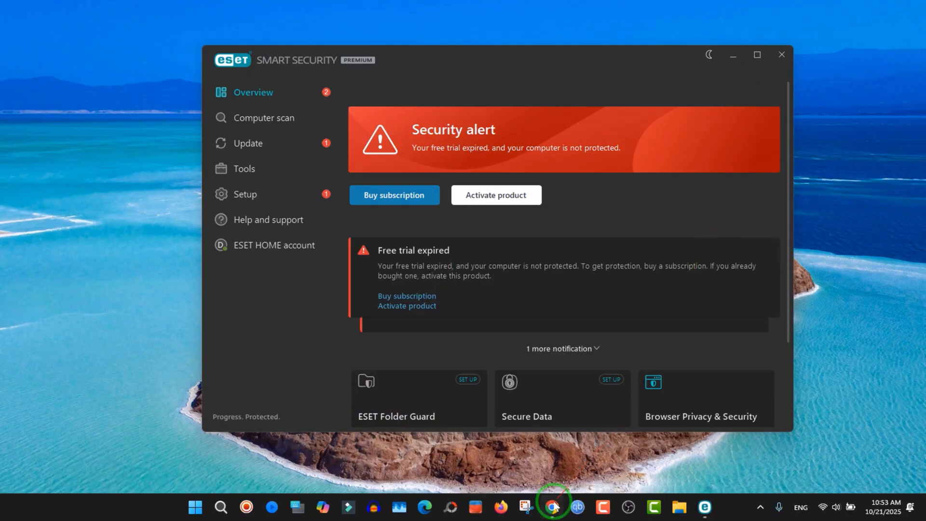
Step: Bring up the login.eset.com/Register page in Chrome
left_click(551, 507)
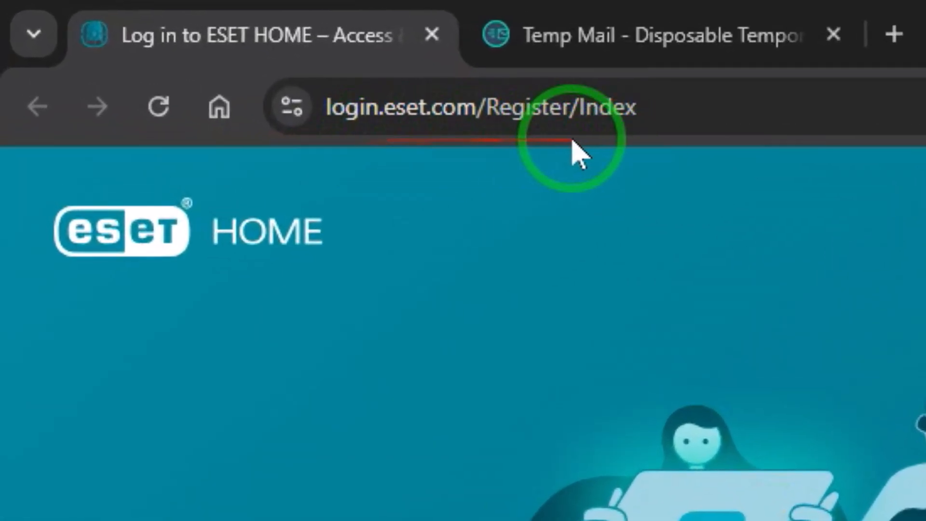
left_click(478, 107)
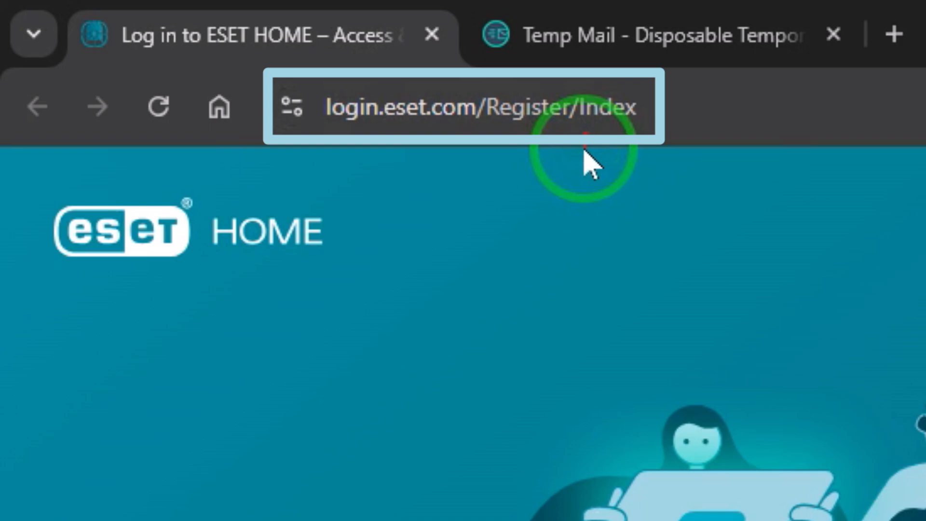
left_click(614, 108)
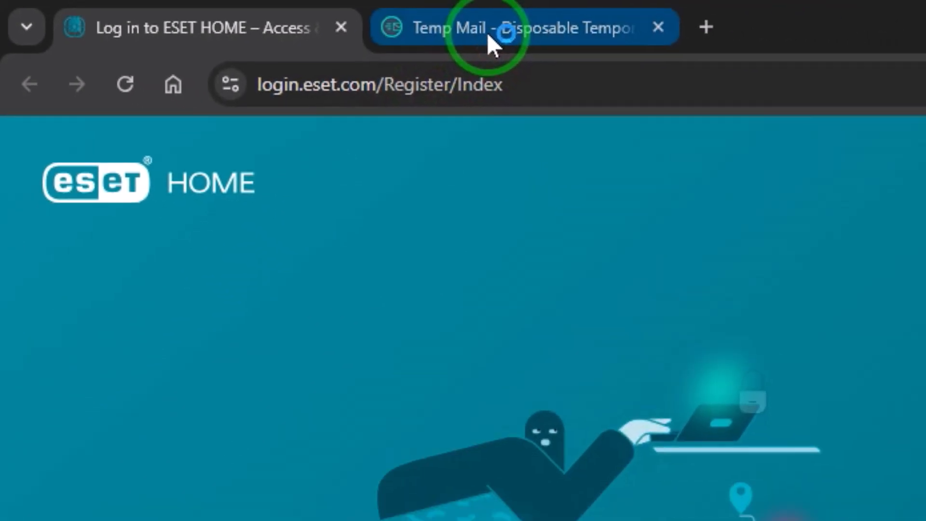
Step: Refresh the Temp Mail inbox and copy the temporary email address
left_click(519, 27)
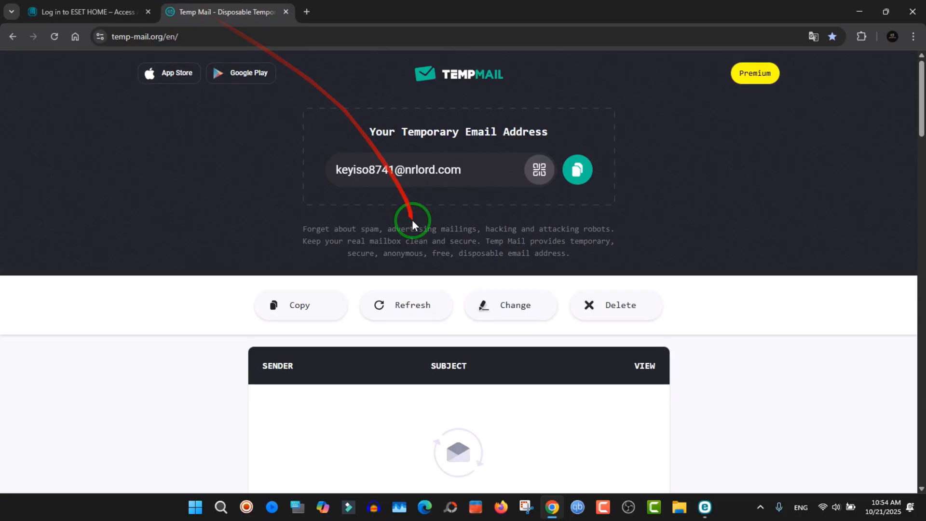
left_click(406, 305)
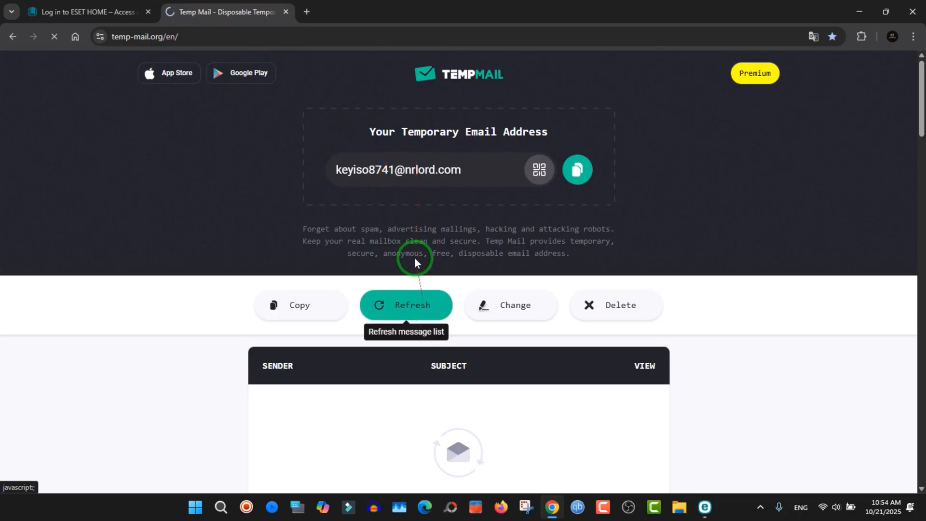
left_click(405, 305)
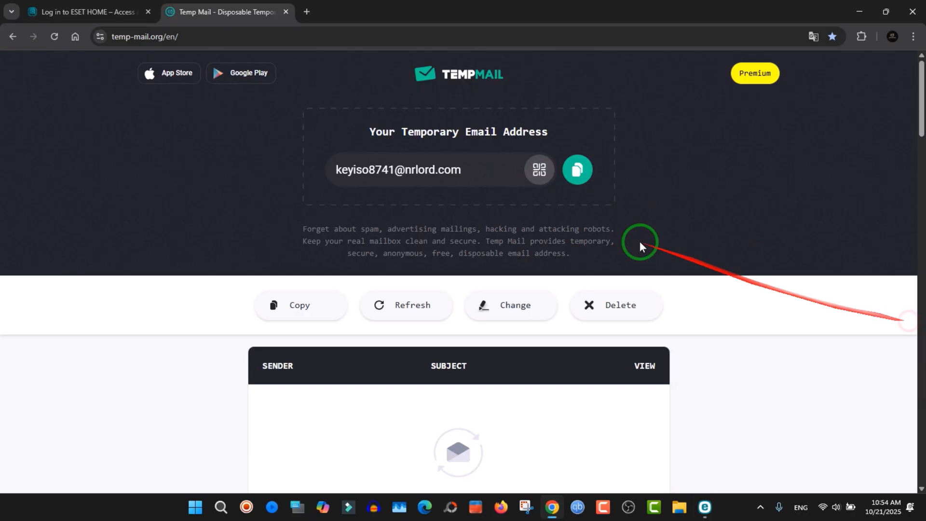
left_click(577, 170)
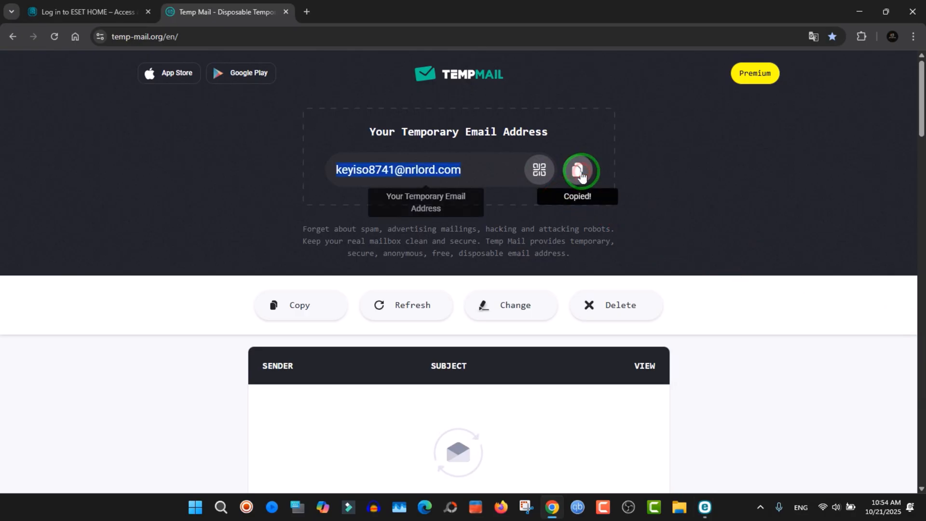
left_click(86, 12)
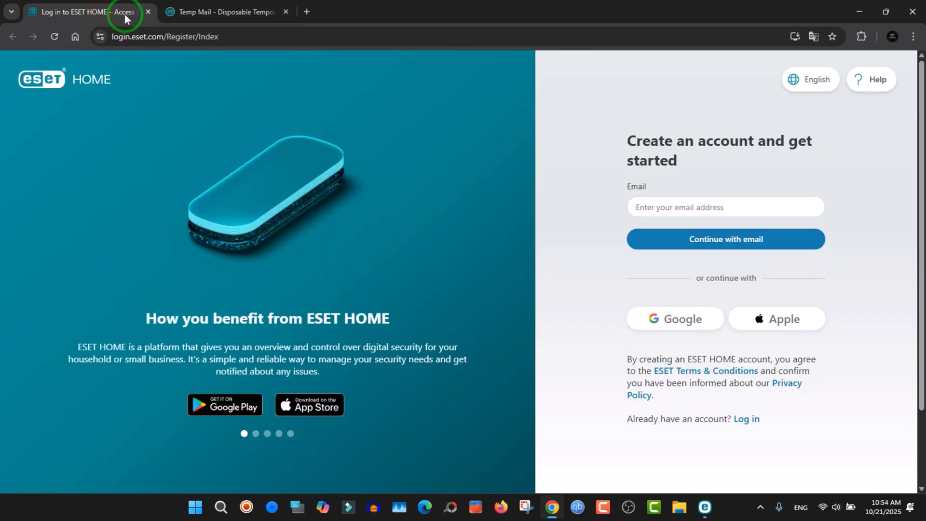
Step: Paste the temporary address into the ESET HOME Email field and continue with email
right_click(691, 208)
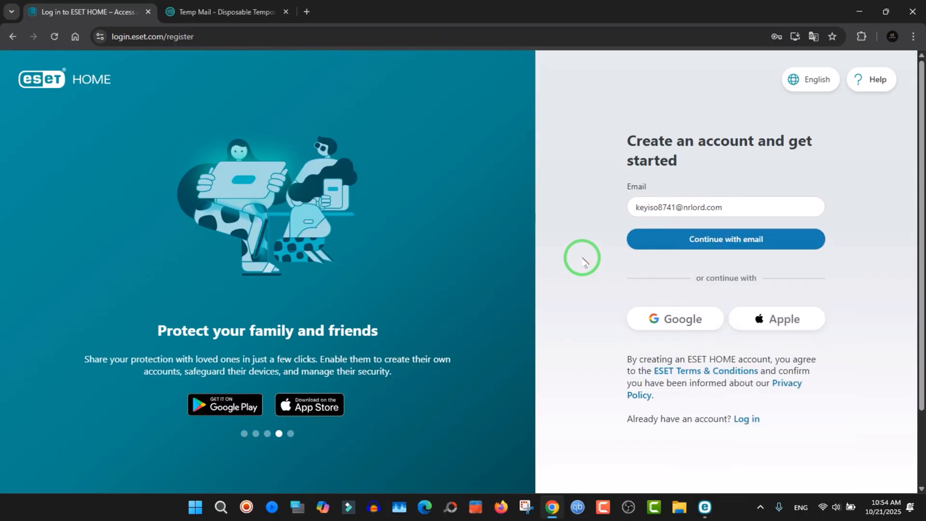
left_click(725, 239)
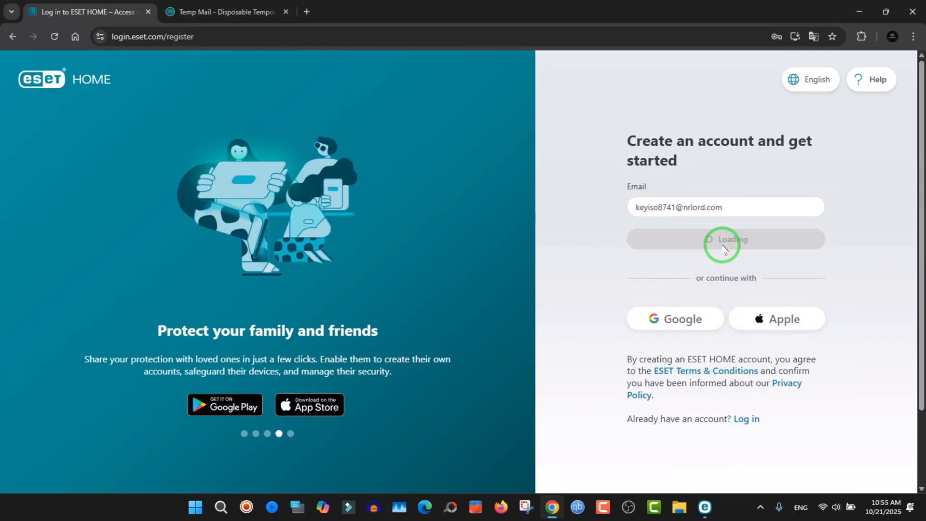
left_click(725, 239)
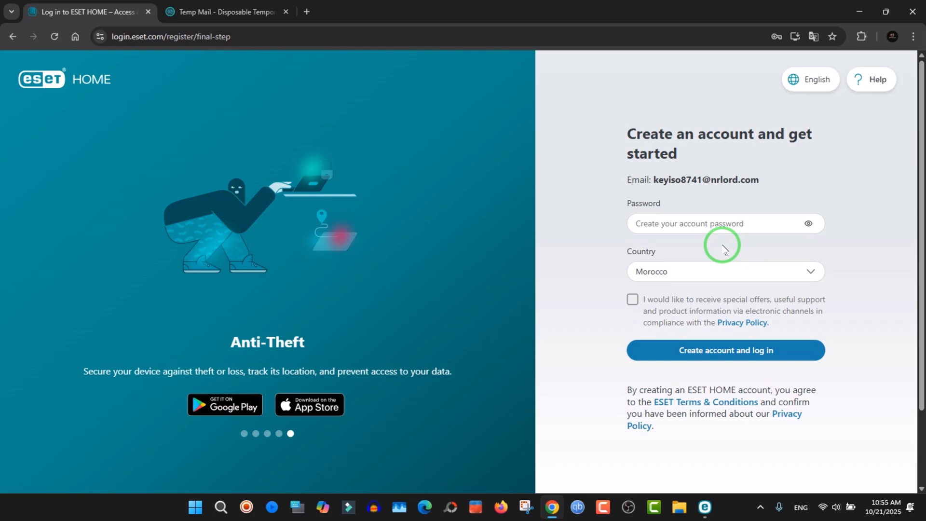
Step: Enter a password, choose Moldova as country, and create the account
left_click(720, 223)
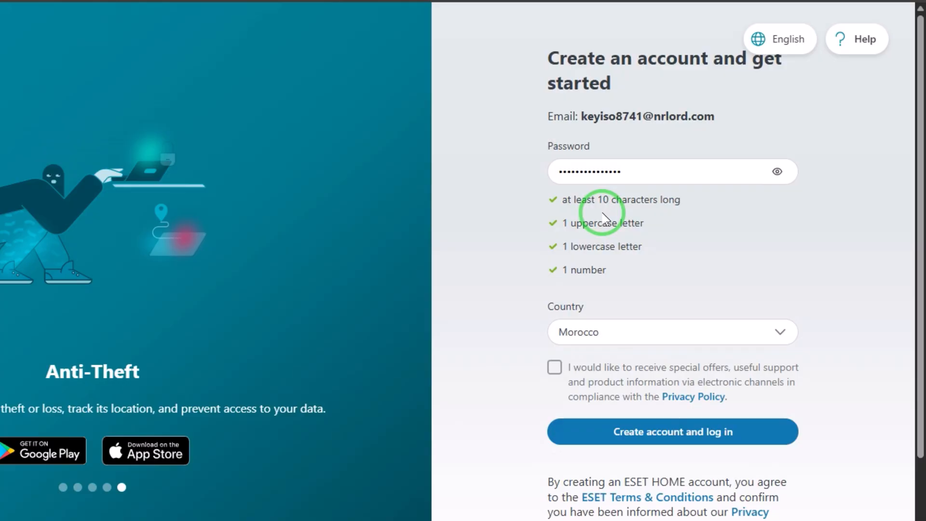
mouse_move(672, 211)
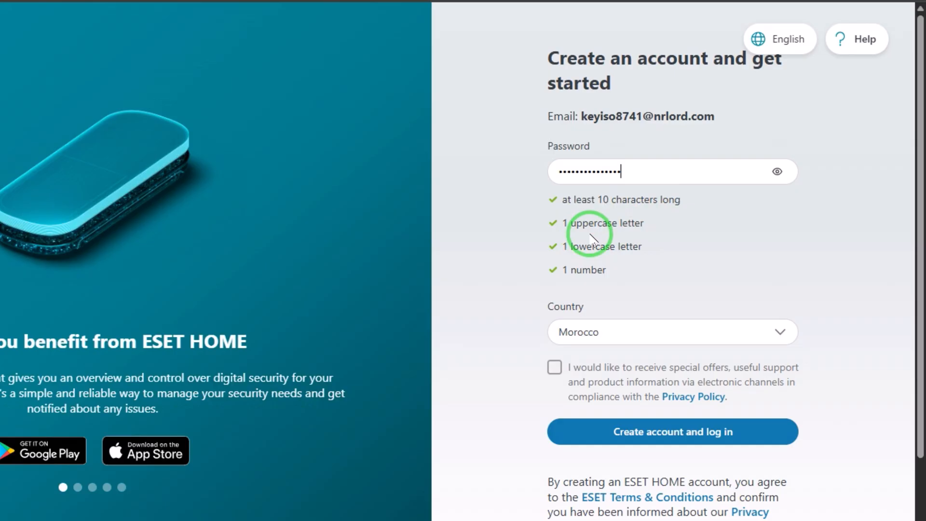
mouse_move(643, 261)
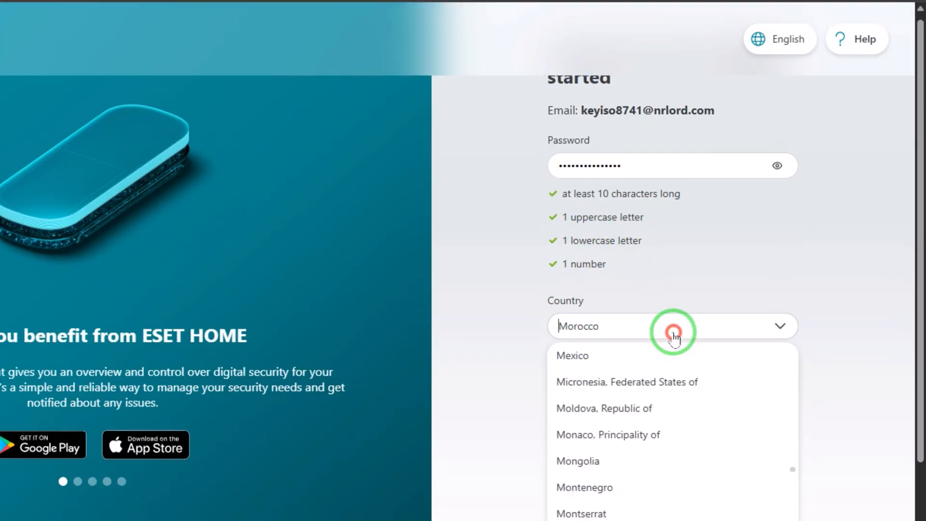
left_click(603, 408)
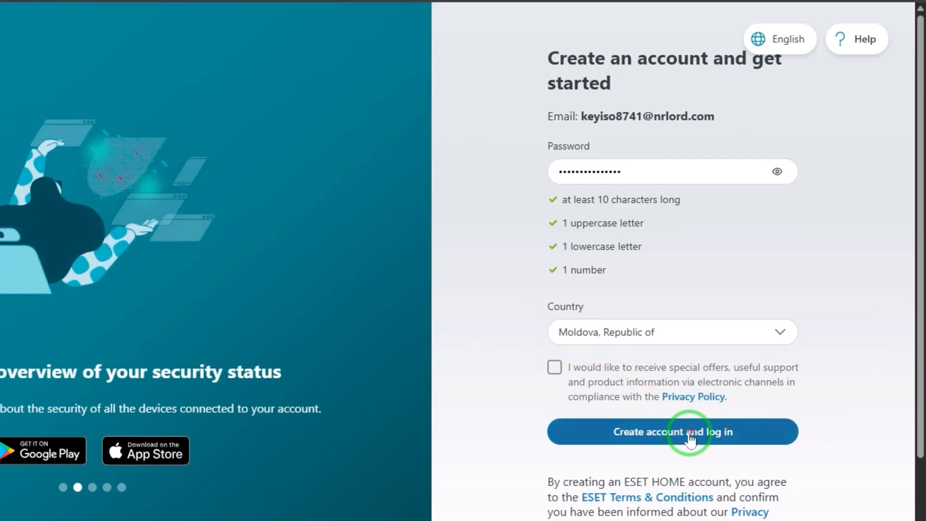
left_click(672, 431)
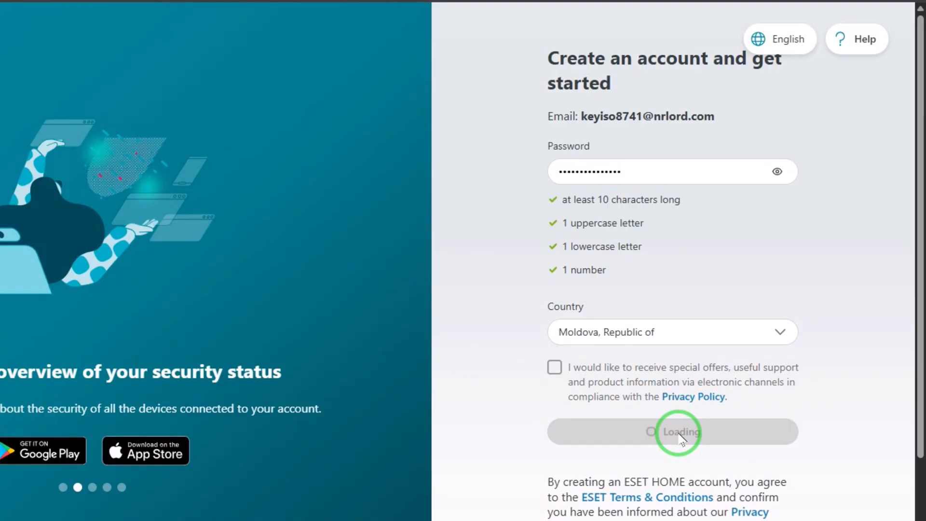
left_click(672, 431)
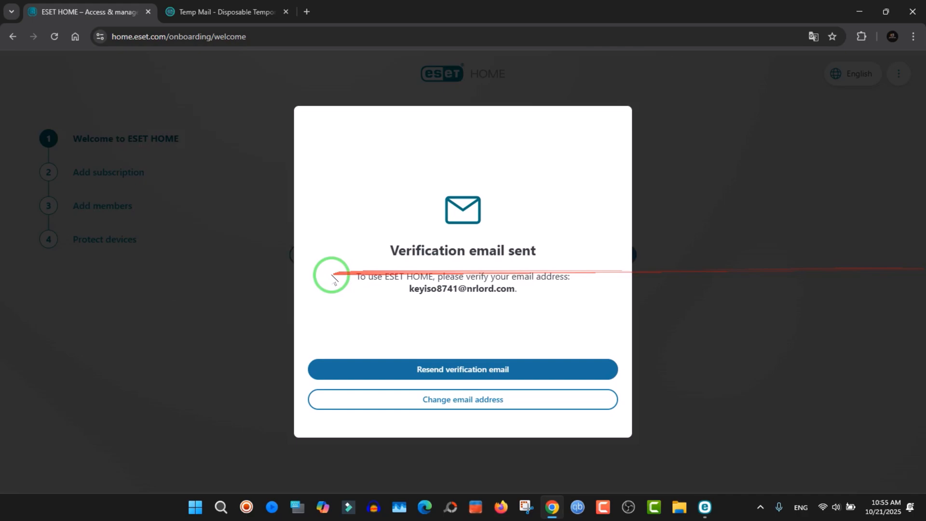
mouse_move(521, 258)
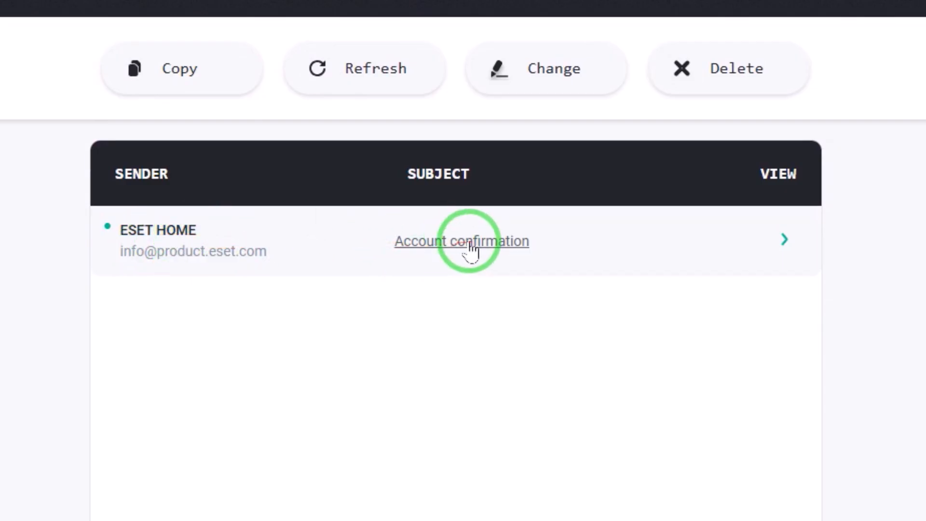
Step: Open the 'Account confirmation' email and click 'Confirm registration'
left_click(460, 242)
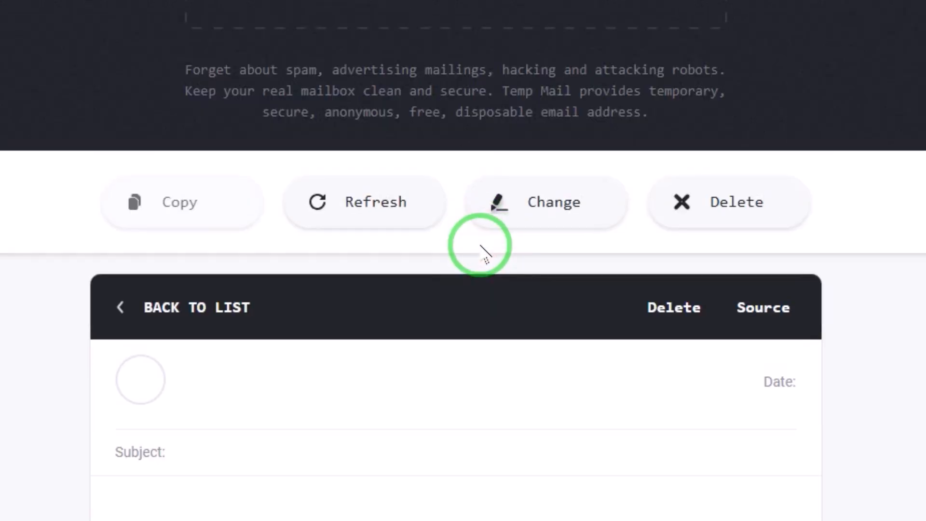
scroll("down", 3)
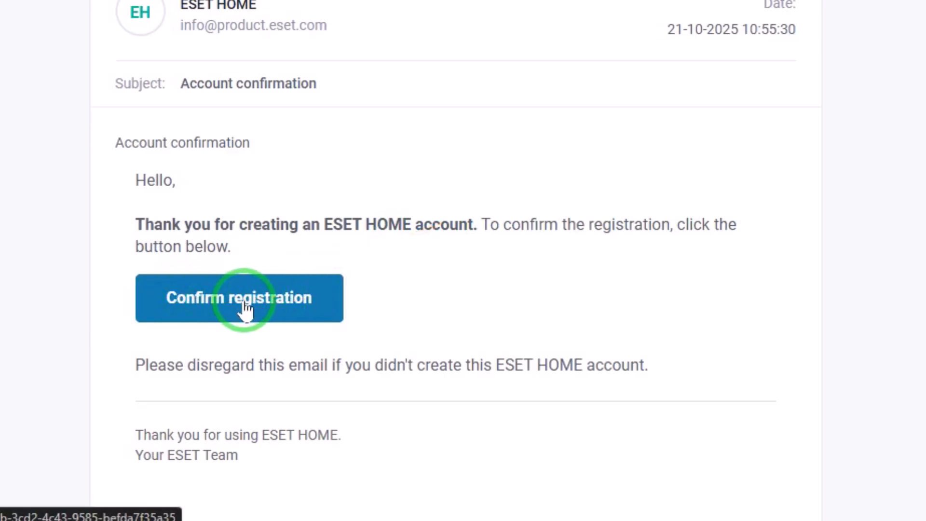
left_click(239, 297)
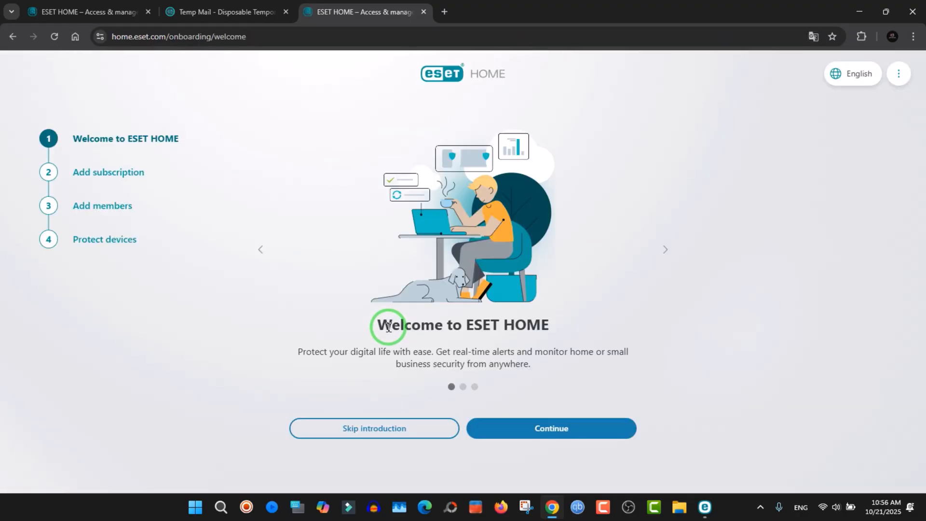
mouse_move(373, 359)
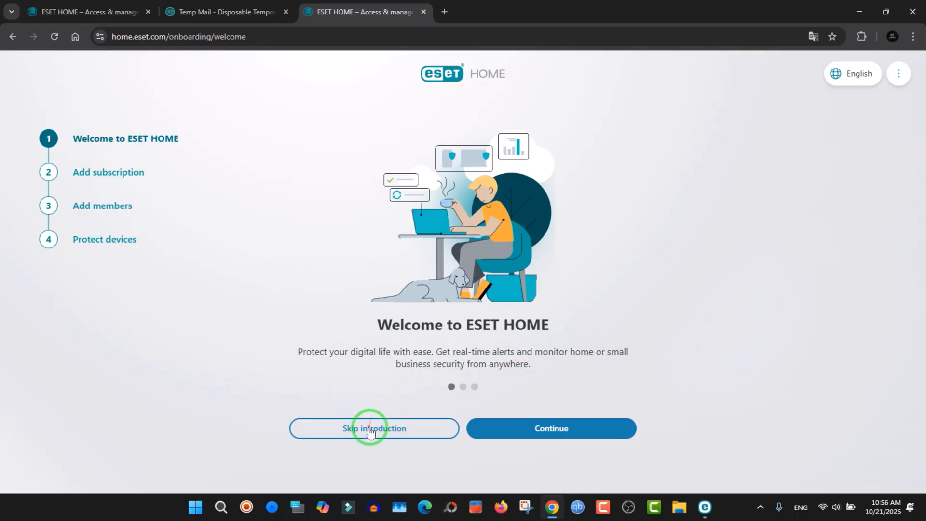
Step: Skip the Welcome to ESET HOME introduction
left_click(374, 428)
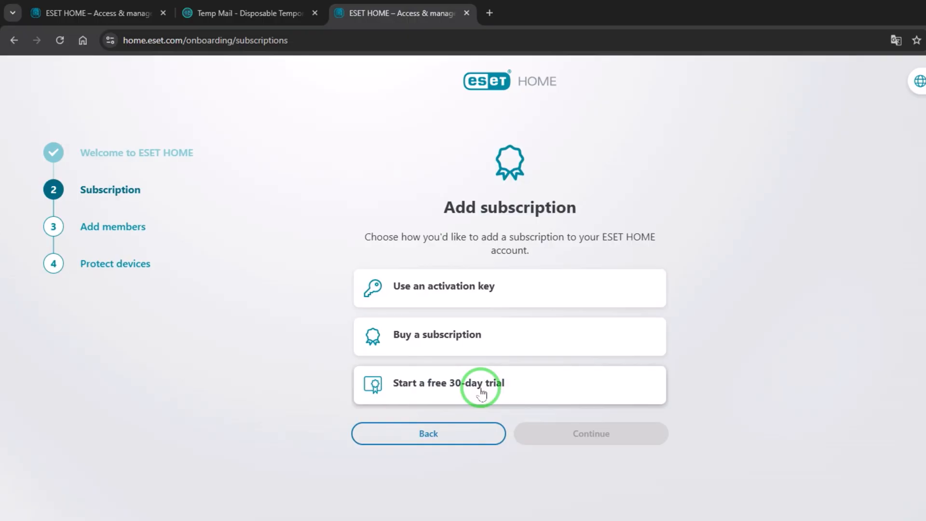
Step: Start the free 30-day trial for 'Protect your home' and continue
left_click(481, 384)
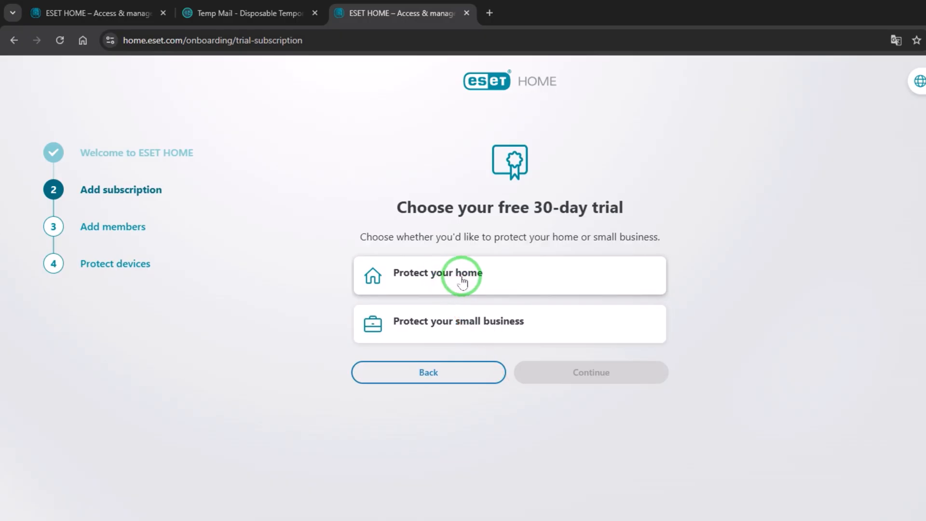
left_click(590, 372)
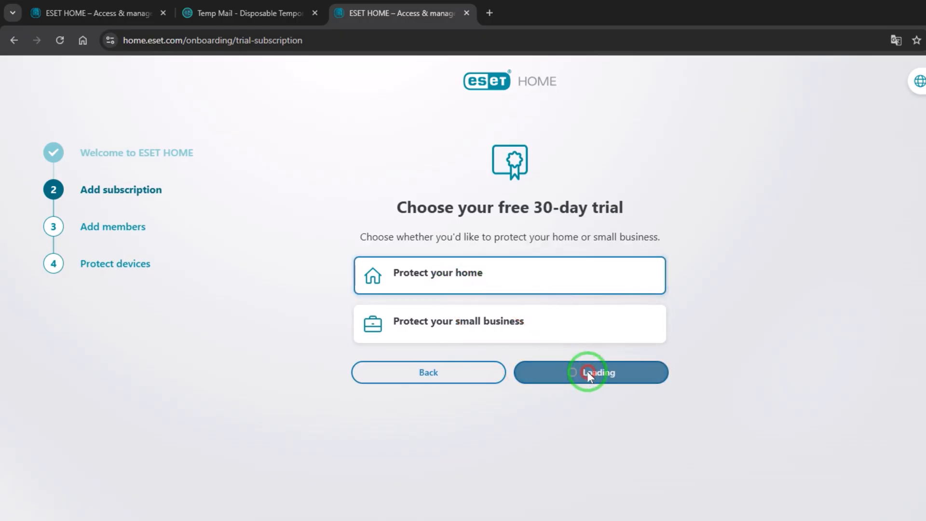
left_click(590, 371)
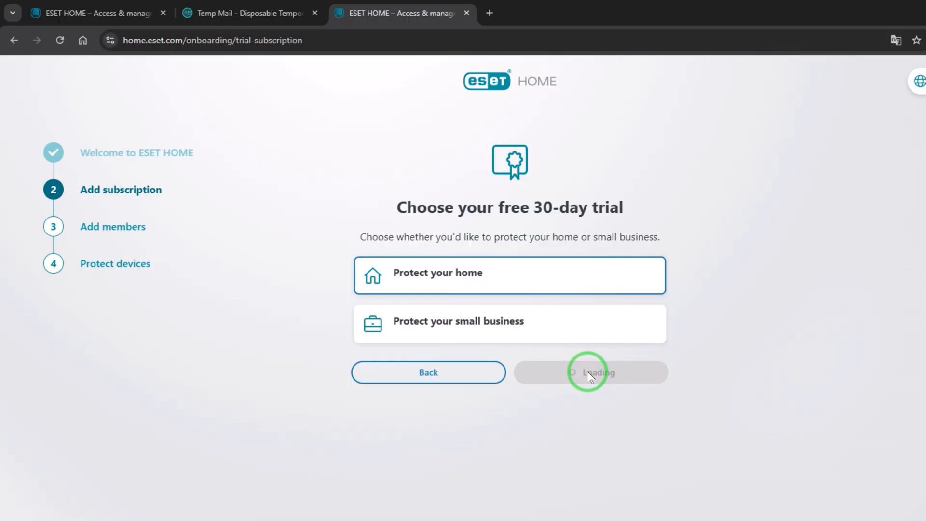
left_click(589, 372)
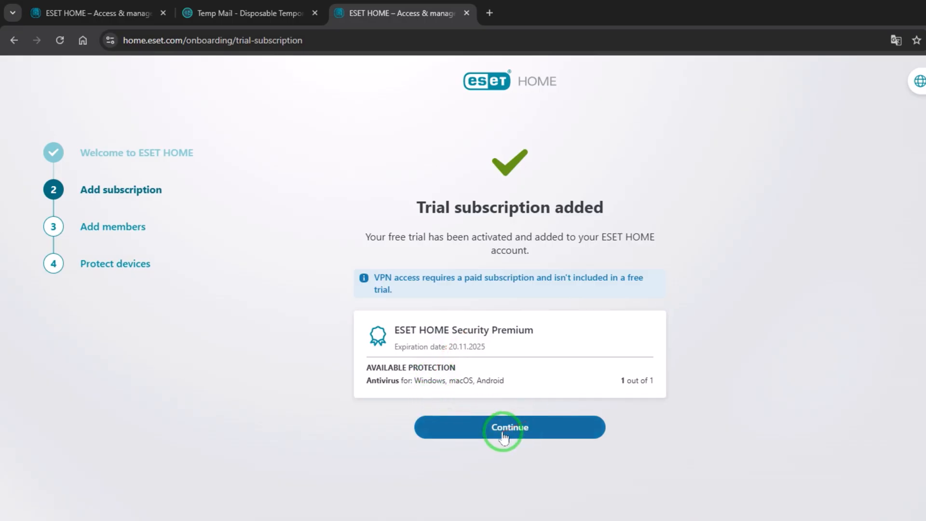
Step: Fill the member name from a saved autofill entry and add yourself as first member
left_click(508, 426)
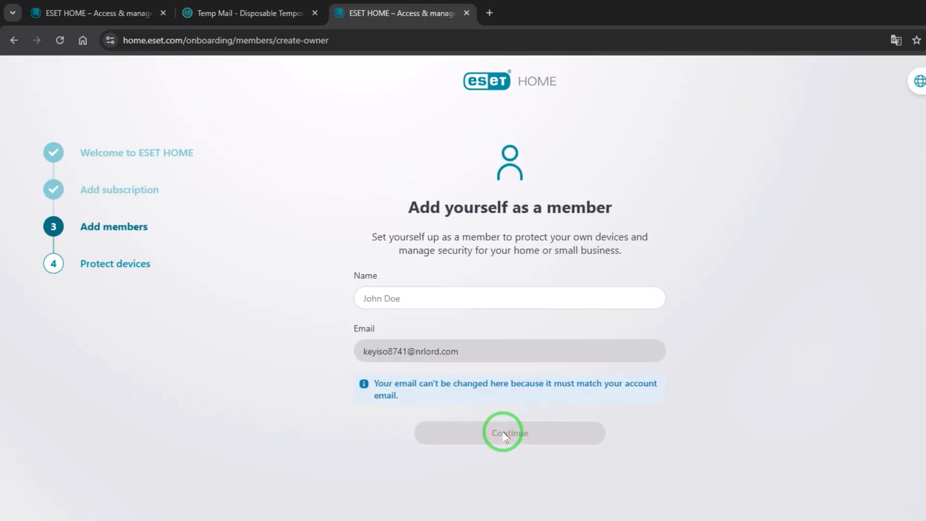
mouse_move(480, 407)
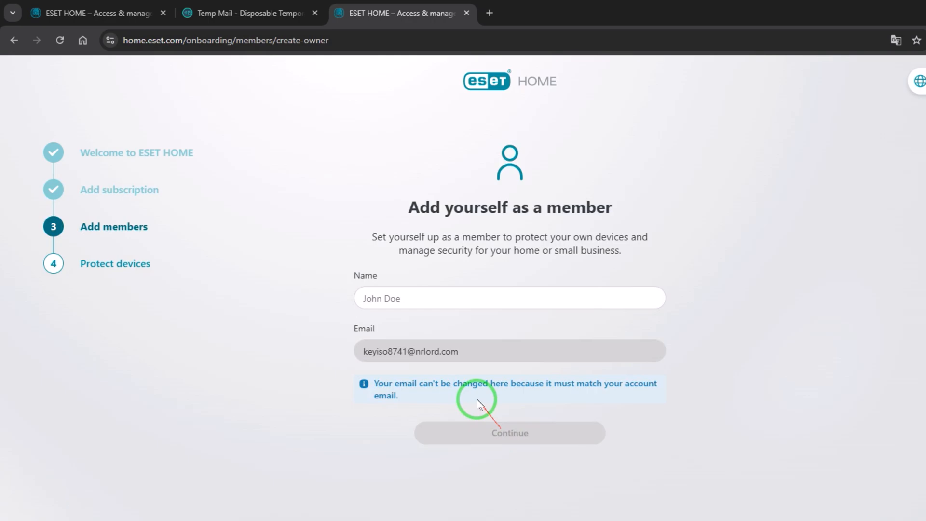
left_click(509, 298)
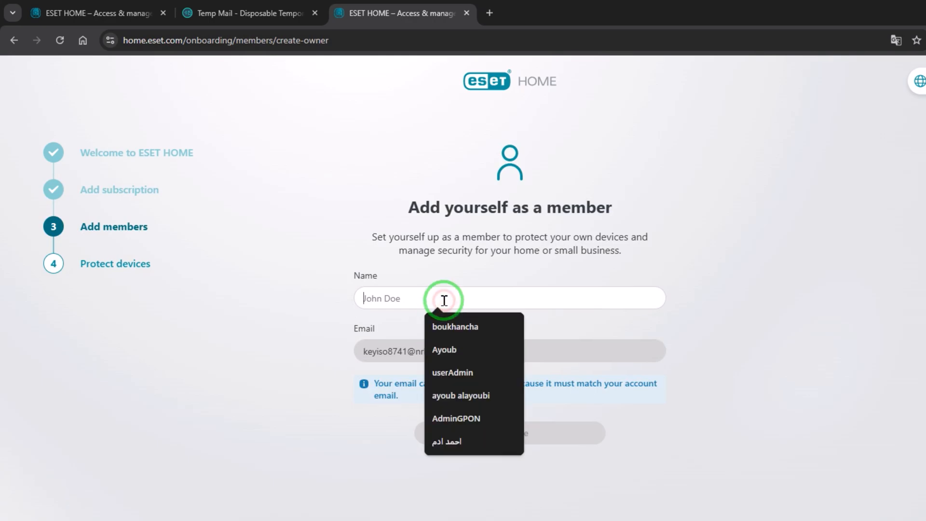
left_click(460, 395)
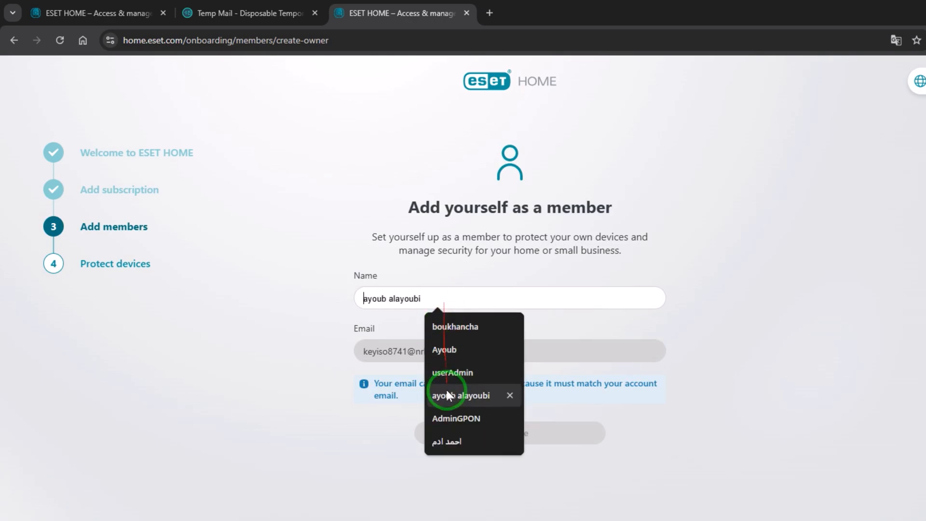
left_click(455, 418)
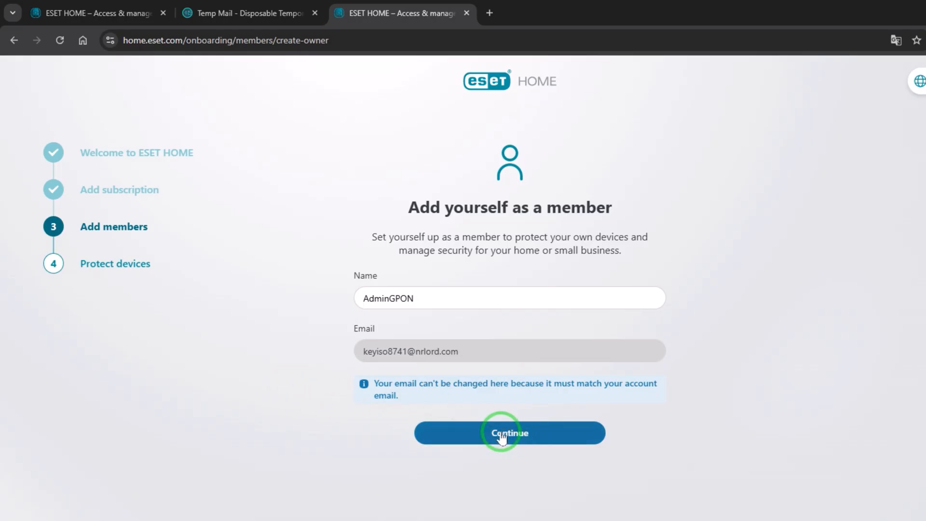
left_click(509, 432)
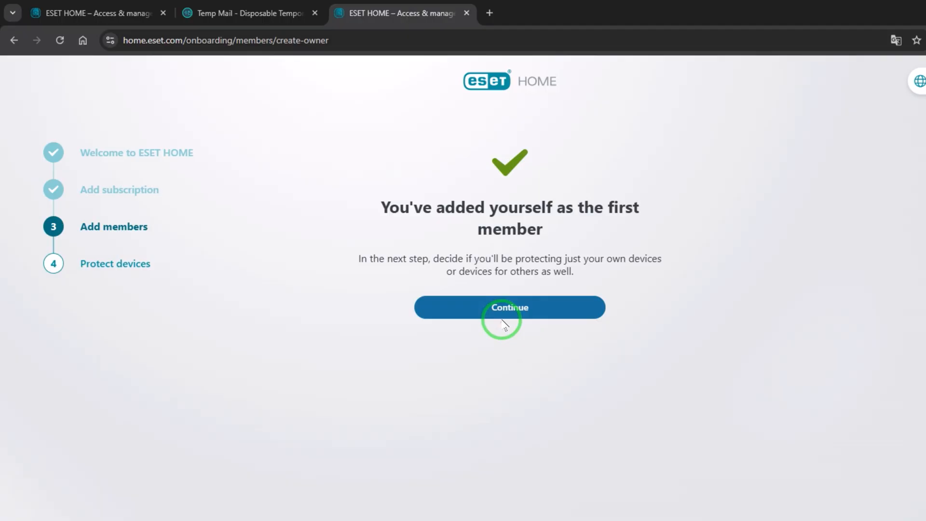
Step: Select 'Protect this device' and continue to the antivirus download
left_click(509, 308)
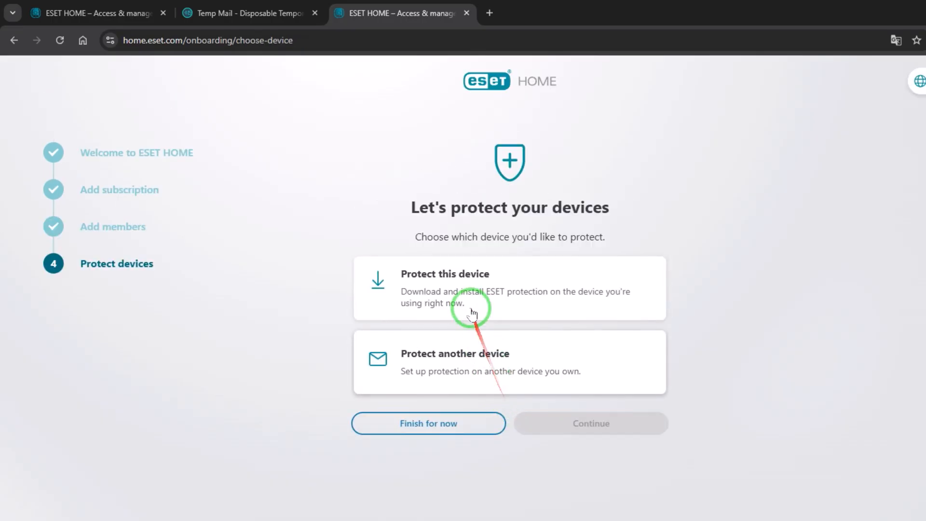
mouse_move(509, 293)
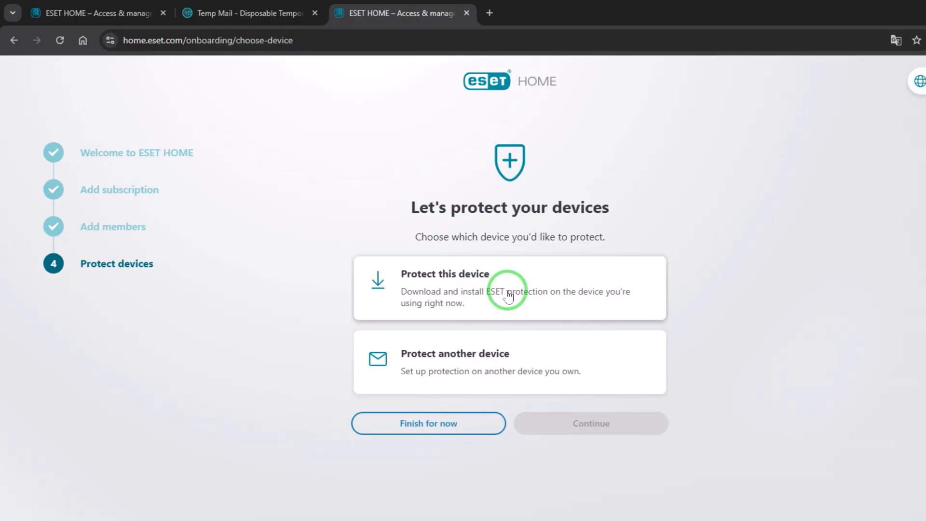
left_click(509, 288)
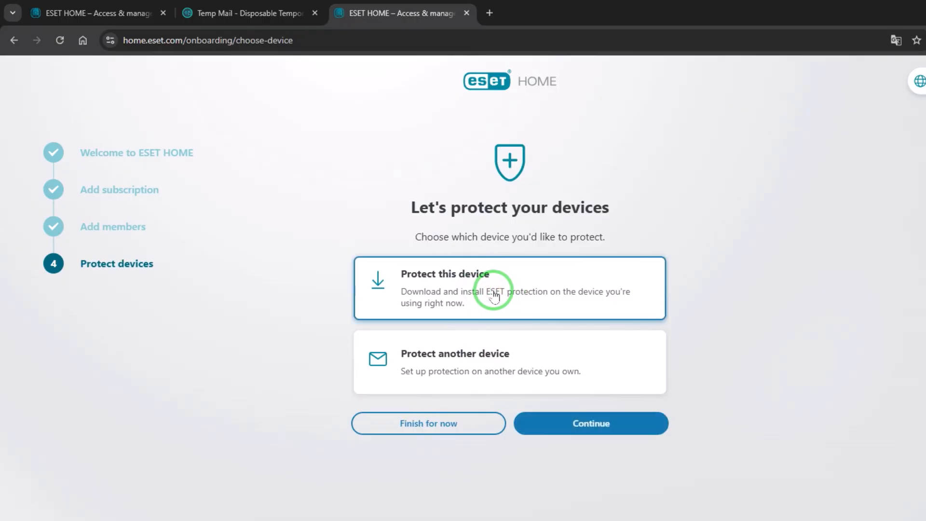
left_click(590, 423)
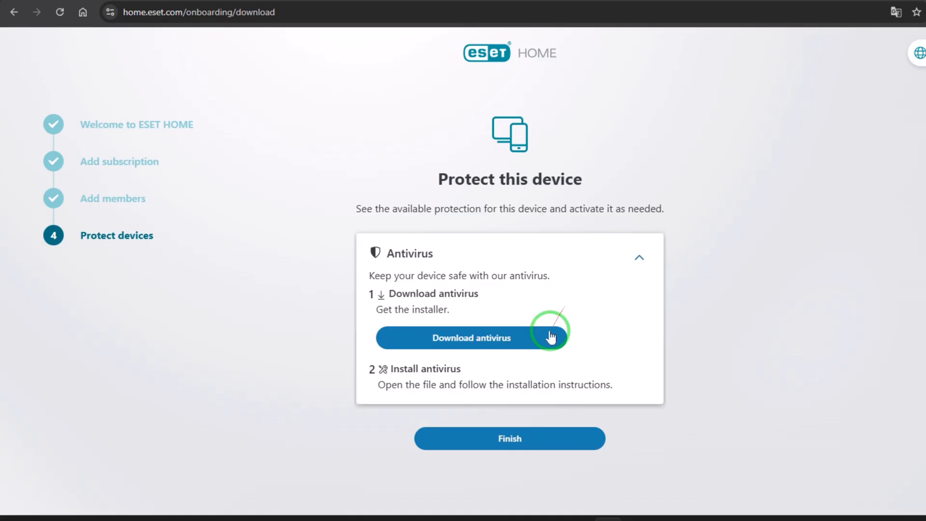
Step: Open the list of subscriptions in ESET HOME
left_click(509, 438)
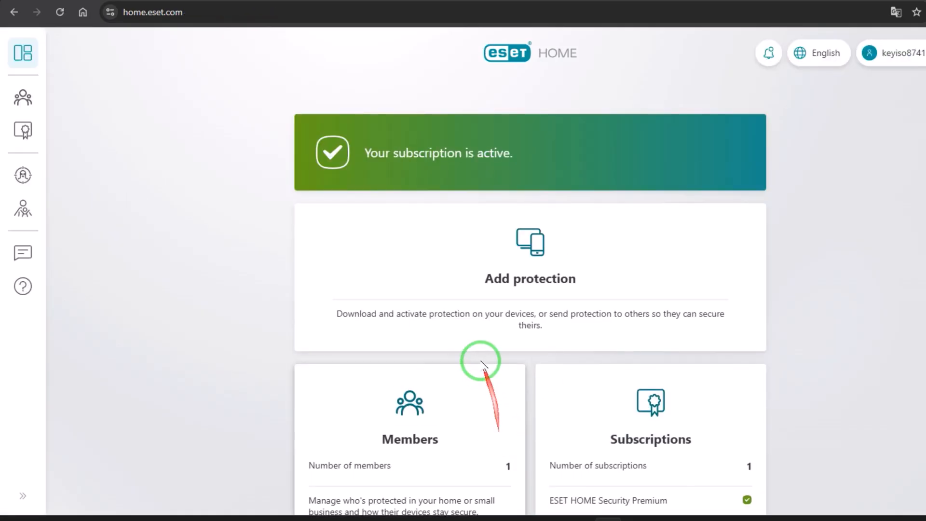
scroll("down", 3)
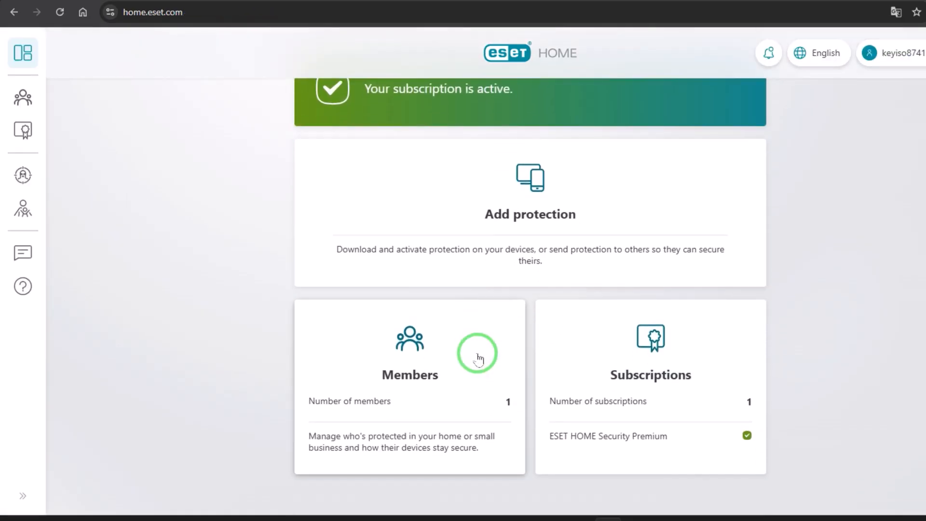
mouse_move(673, 386)
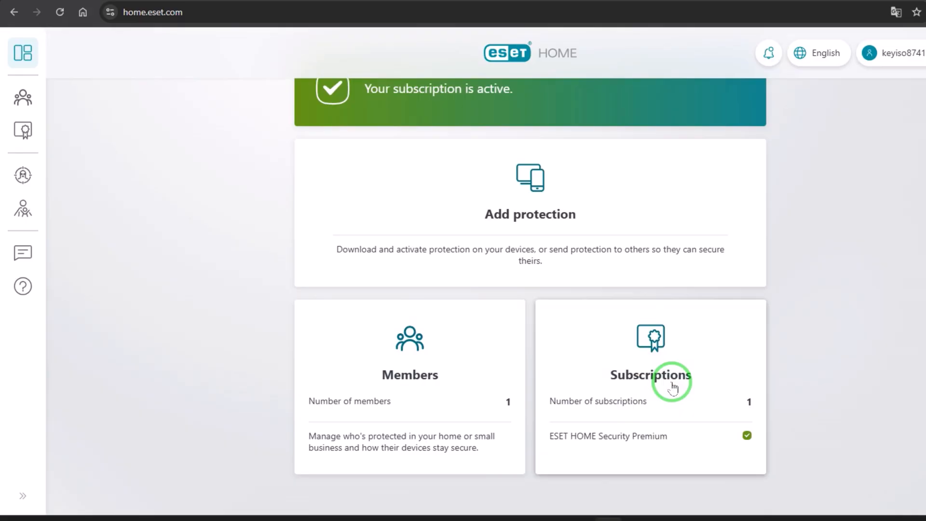
left_click(649, 374)
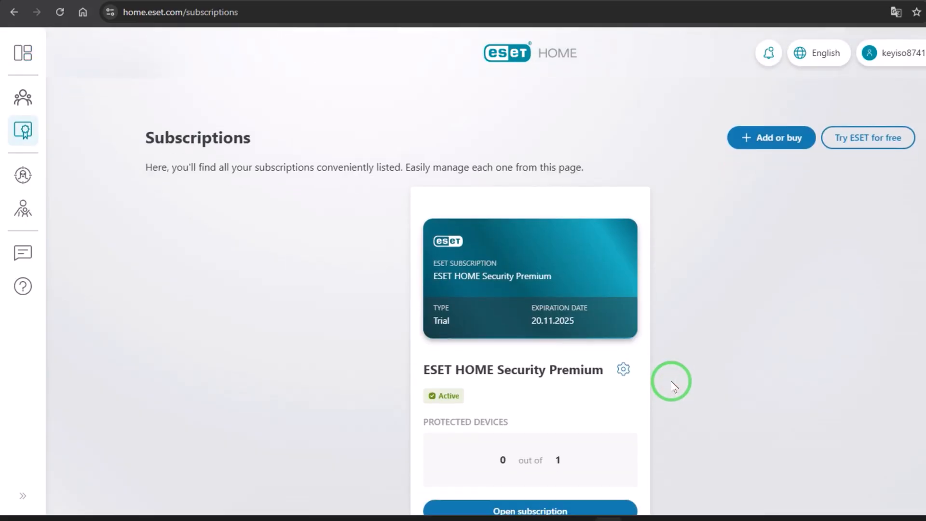
scroll("down", 3)
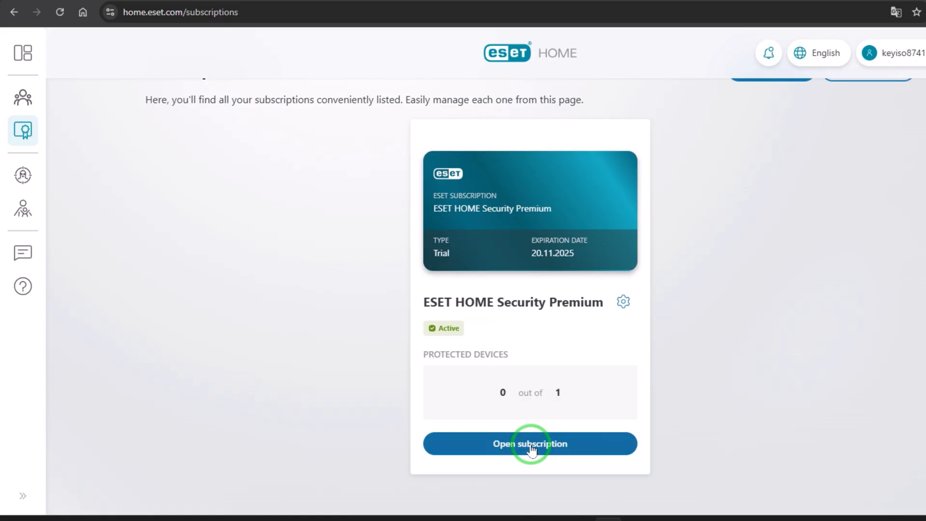
Step: Open the trial Security Premium subscription's details and copy its activation key
left_click(529, 444)
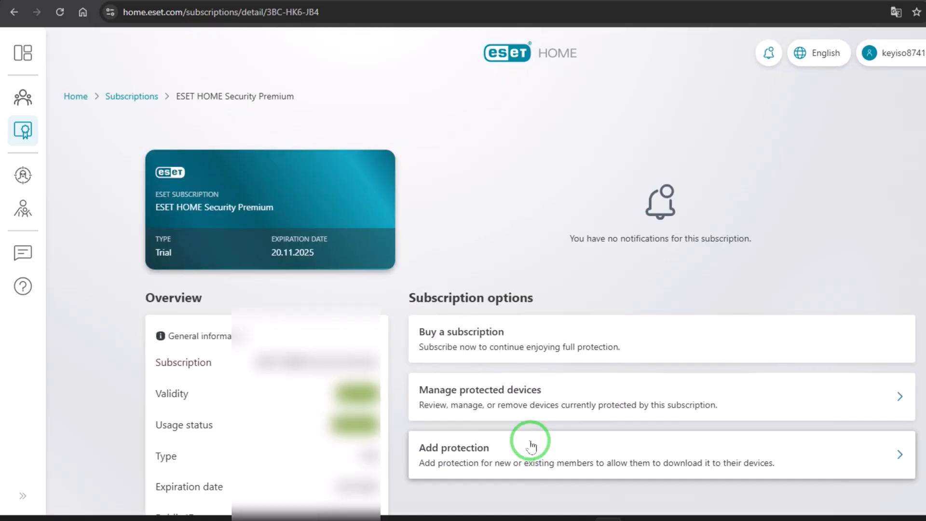
mouse_move(465, 407)
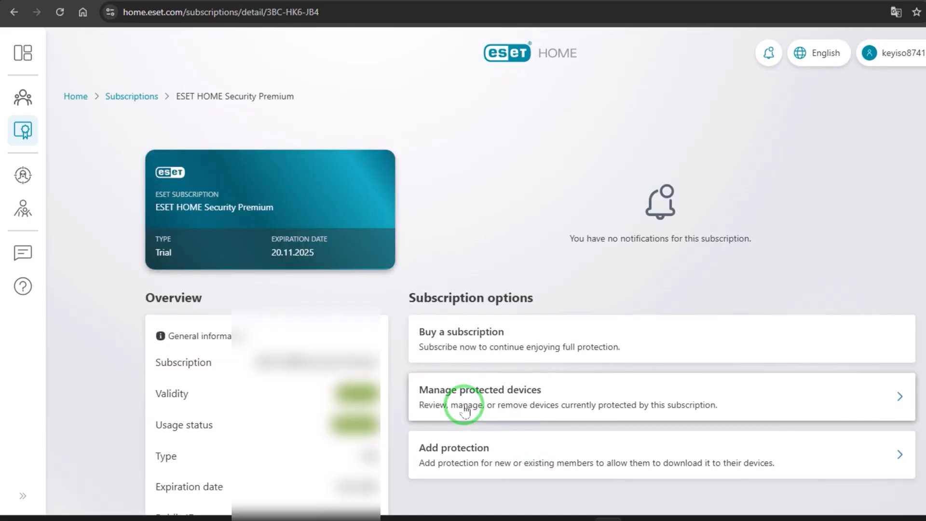
scroll("down", 3)
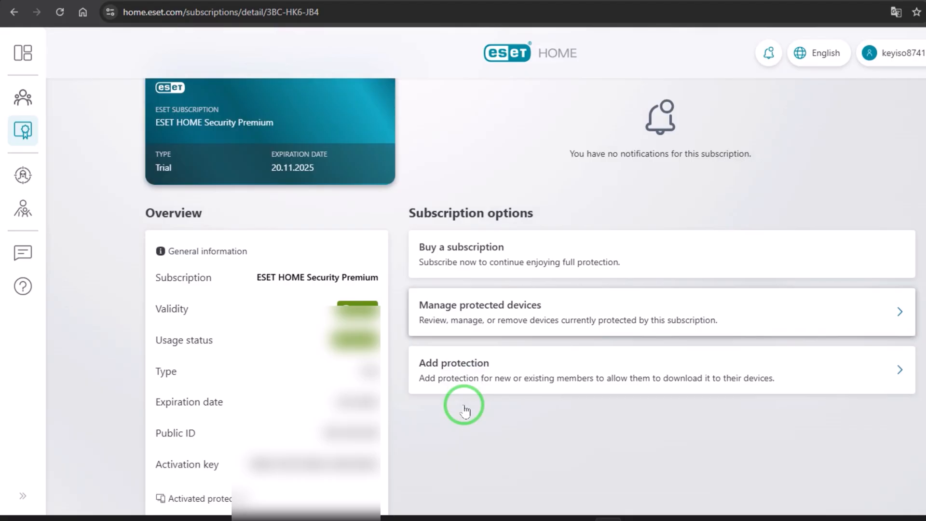
scroll("down", 3)
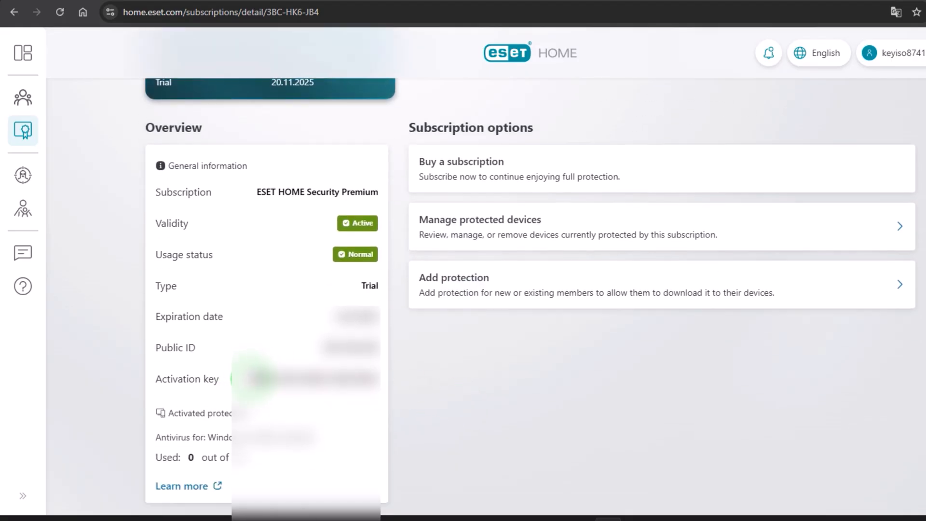
left_click(381, 379)
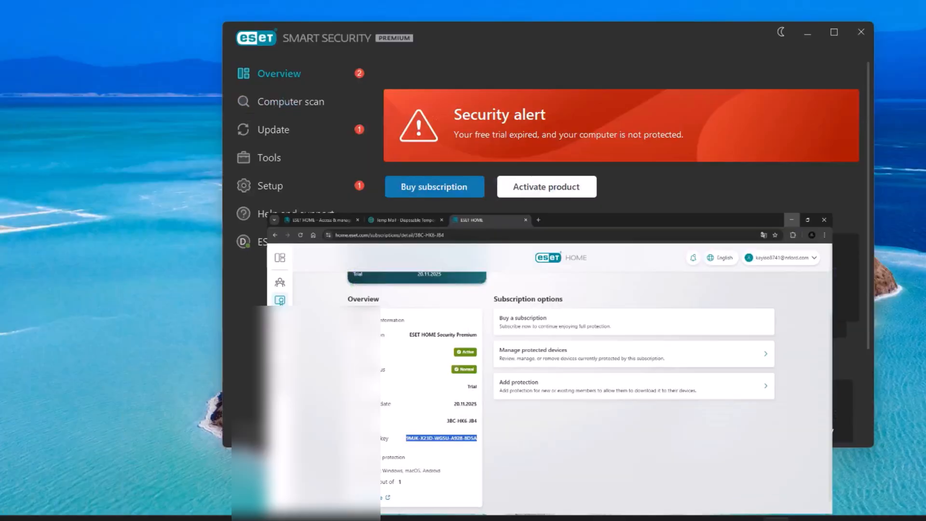
Step: Paste the copied trial key into Smart Security Premium's Add subscription form, submit it, and approve UAC
left_click(544, 187)
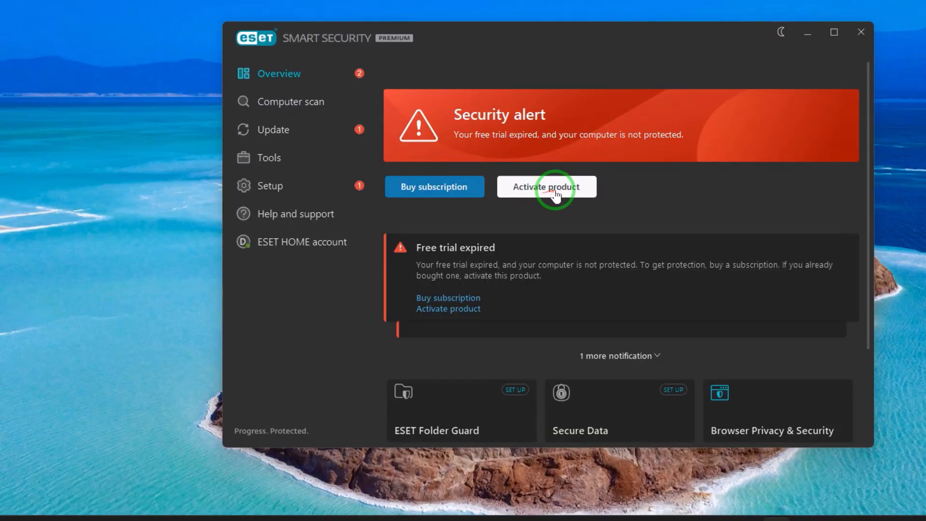
left_click(545, 187)
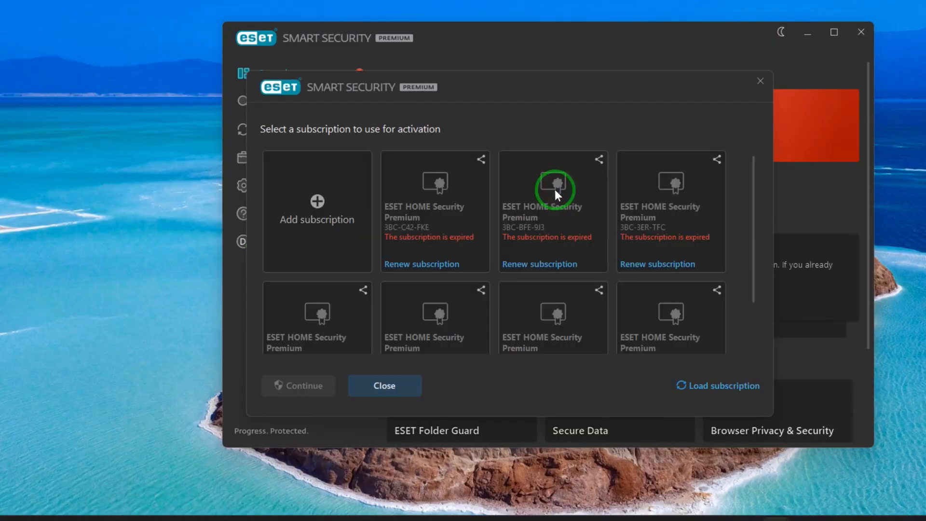
left_click(316, 211)
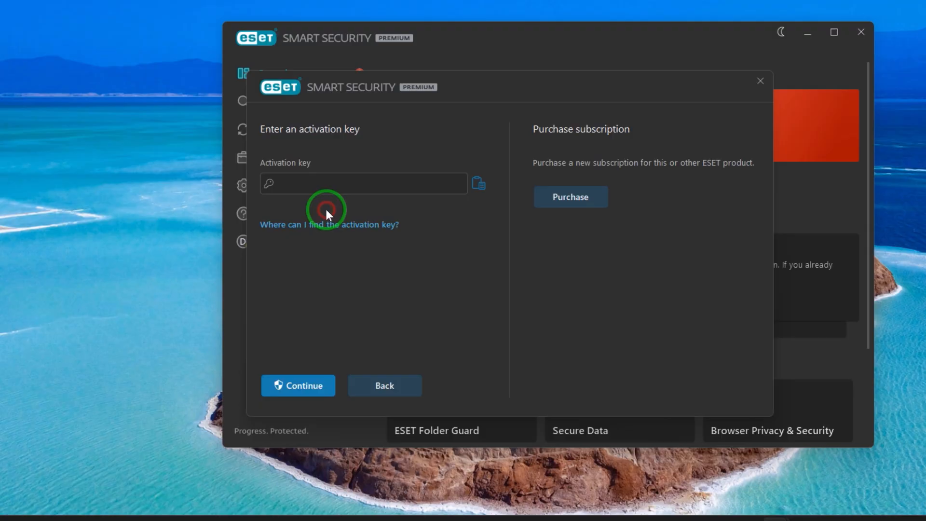
mouse_move(479, 185)
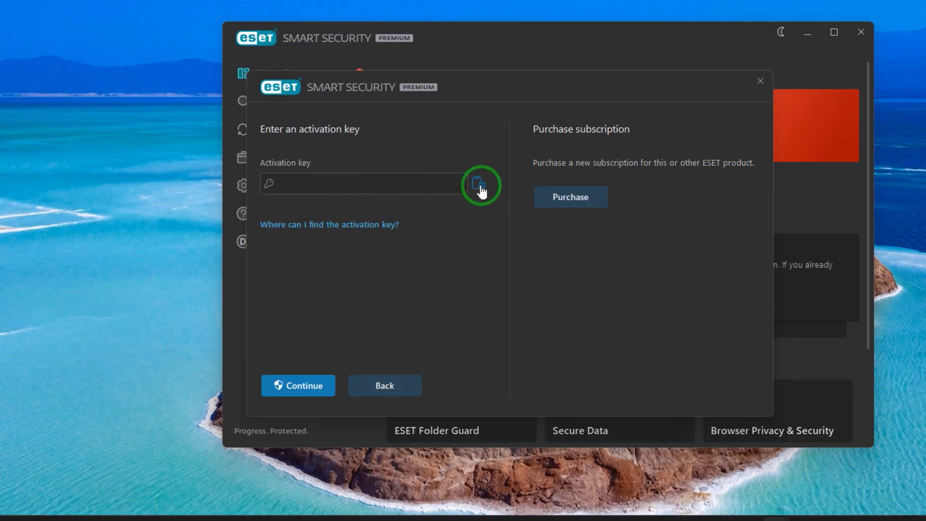
right_click(408, 191)
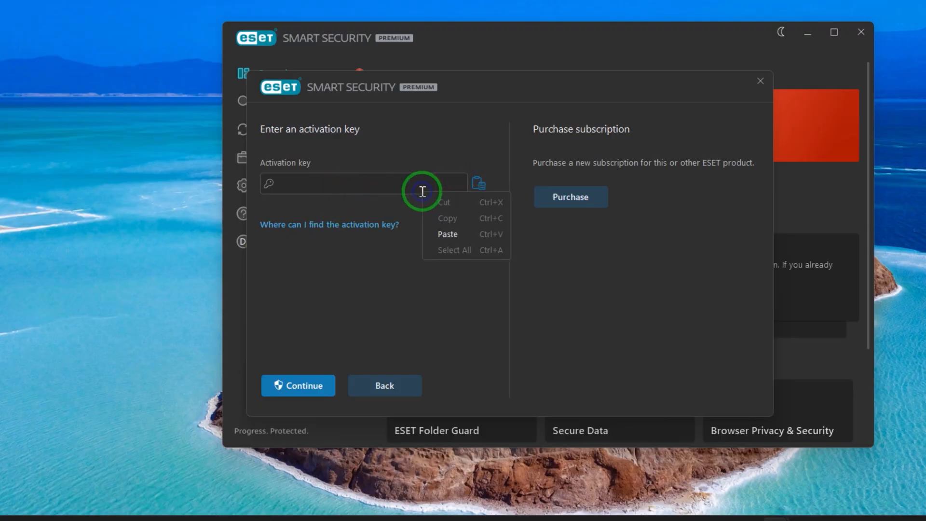
left_click(447, 234)
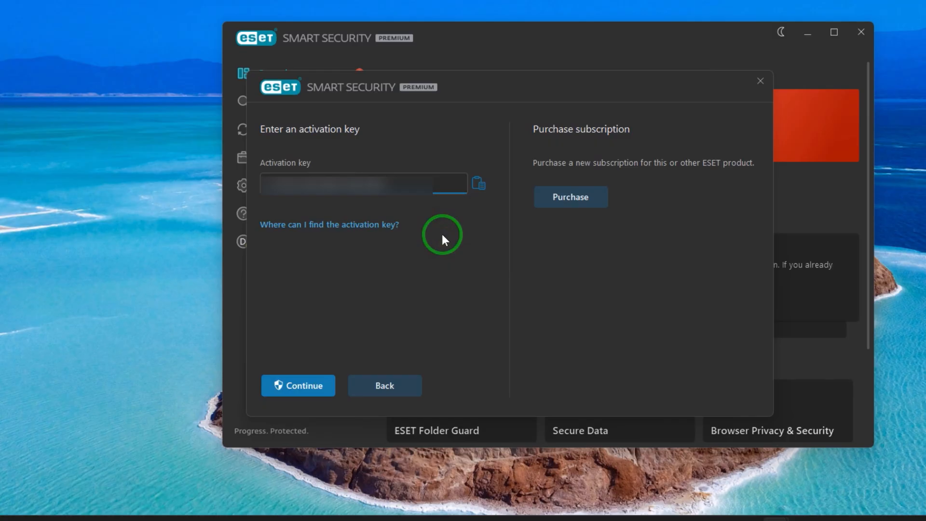
left_click(298, 384)
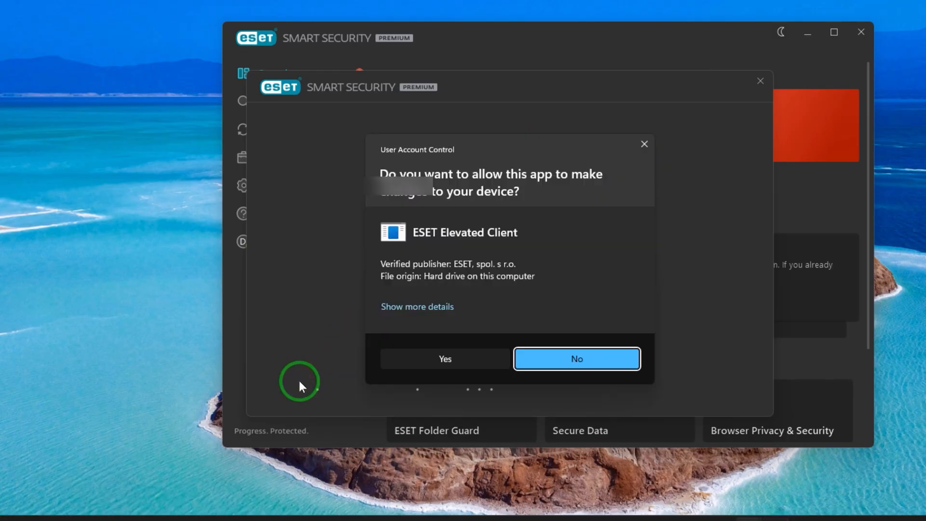
left_click(444, 358)
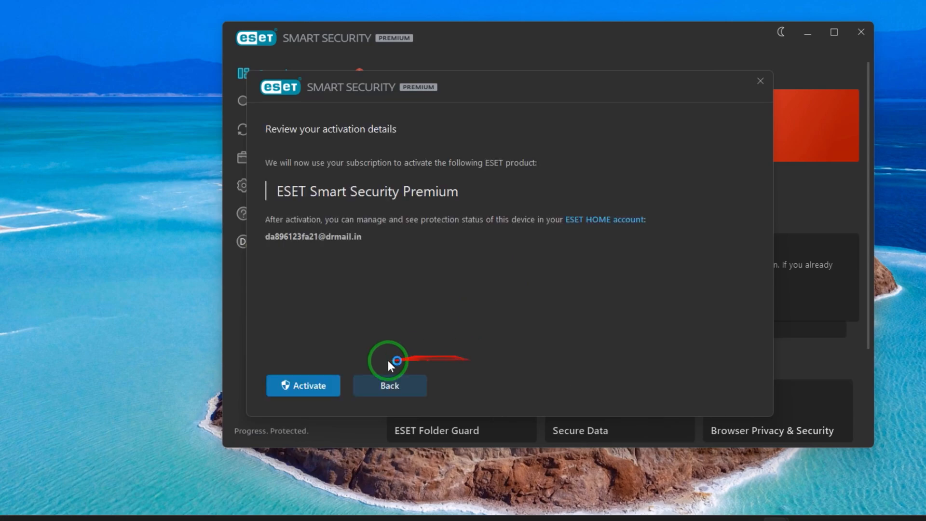
Step: Activate with the trial subscription and dismiss the 'Activation was successful' screen
left_click(302, 385)
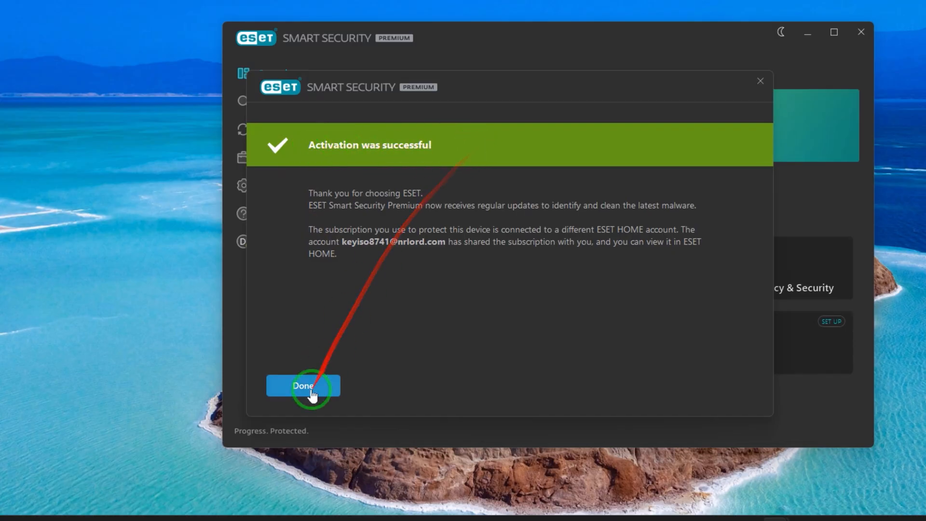
left_click(302, 384)
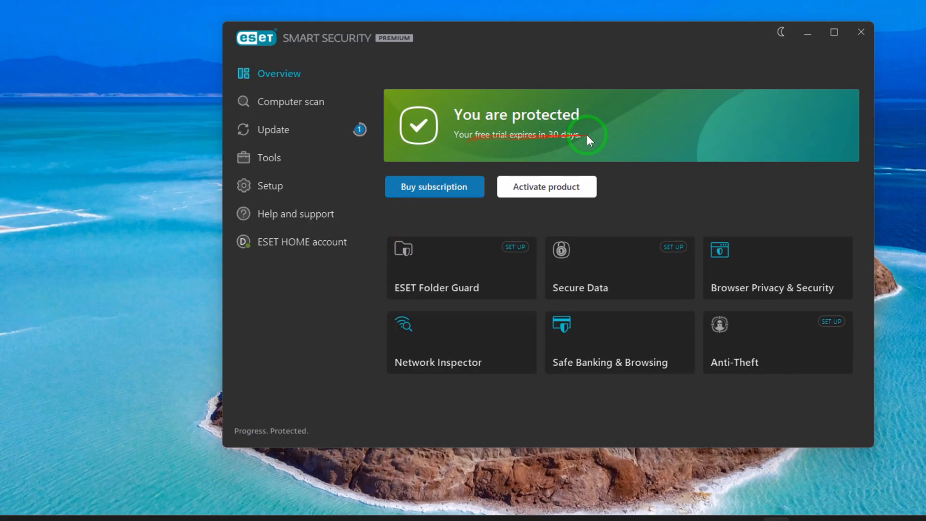
left_click(273, 130)
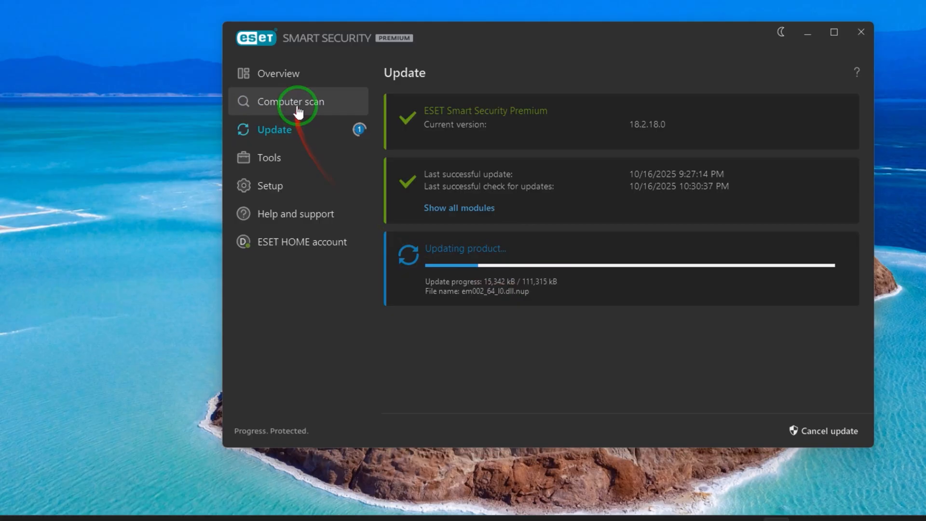
left_click(278, 73)
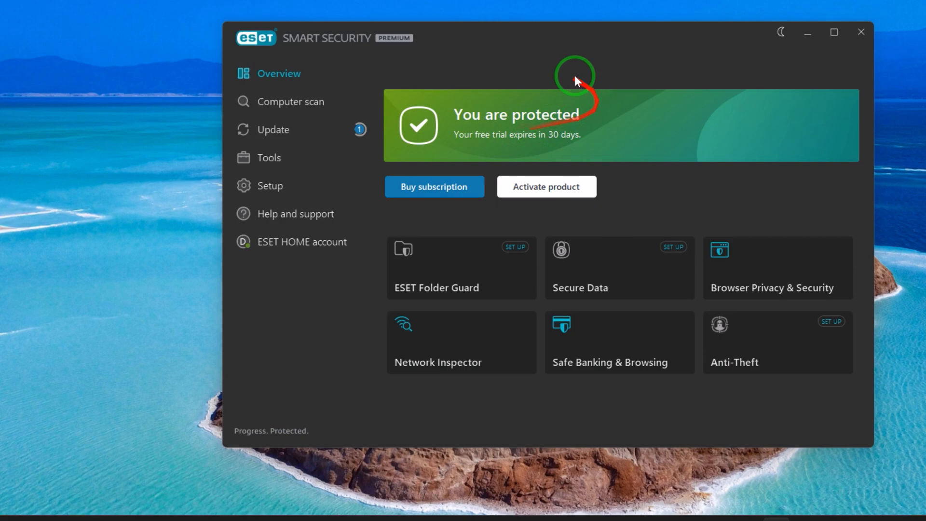
mouse_move(499, 369)
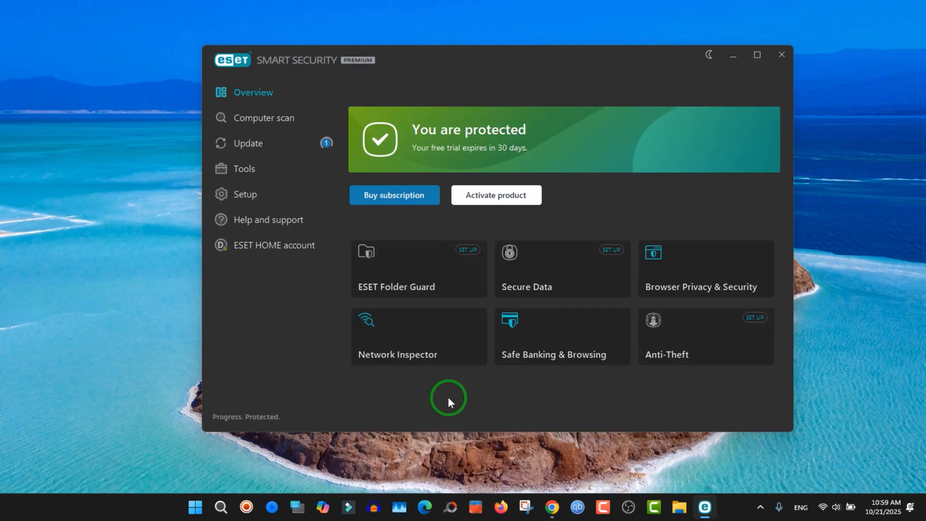
mouse_move(799, 444)
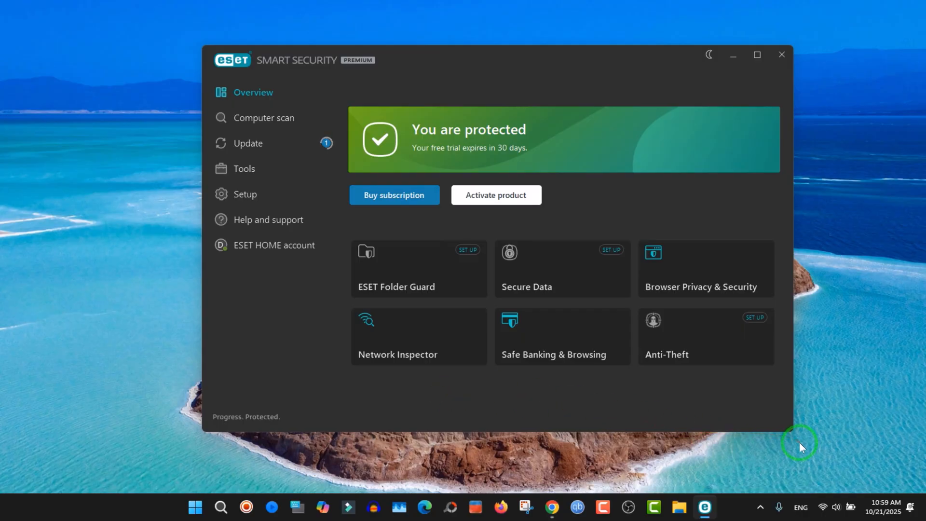